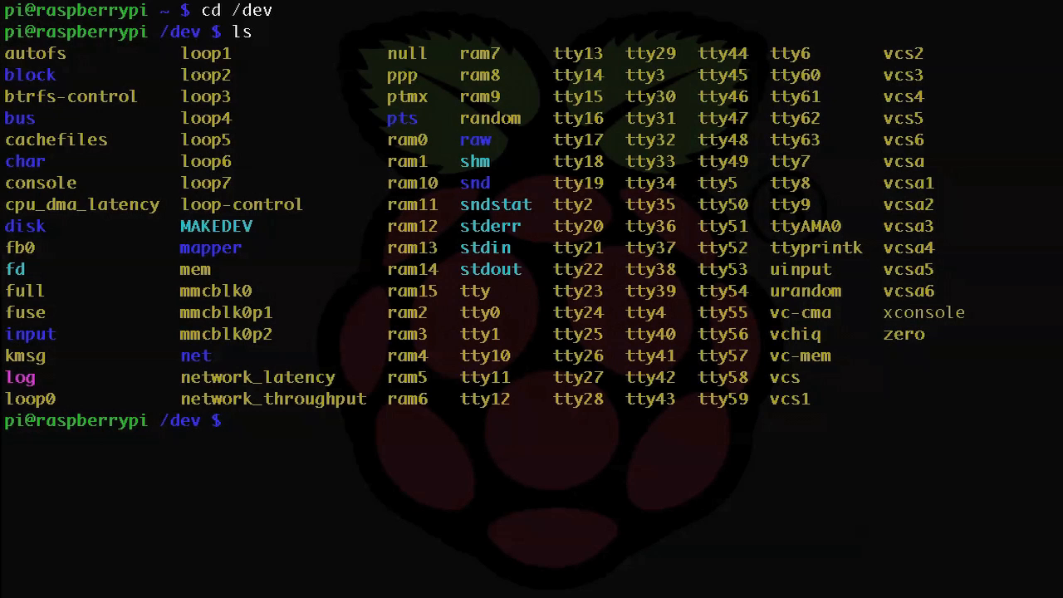
Step: Run df to report mounted filesystems with their sizes, usage and mount points
type("d")
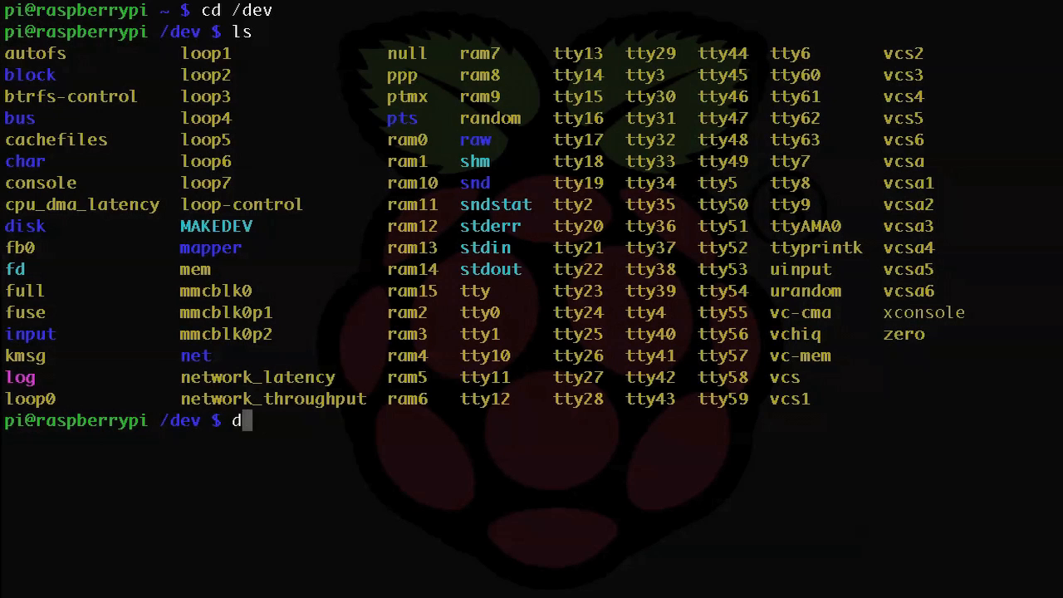
key("Return")
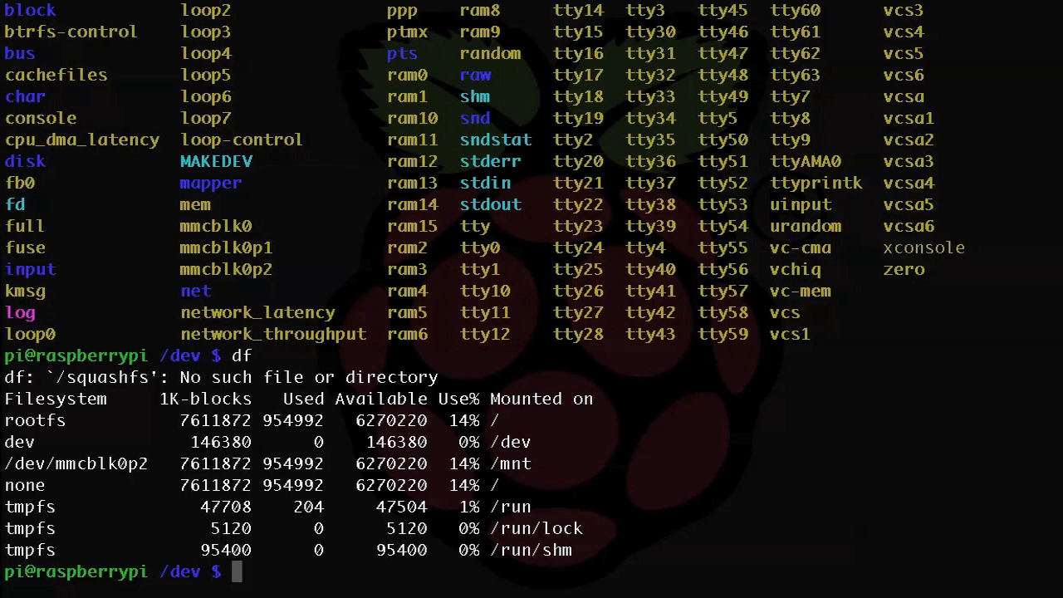
Step: Follow /var/log/messages with tail -f until the SanDisk Cruzer Fit shows as sda1, then stop with Ctrl+C
type("tail")
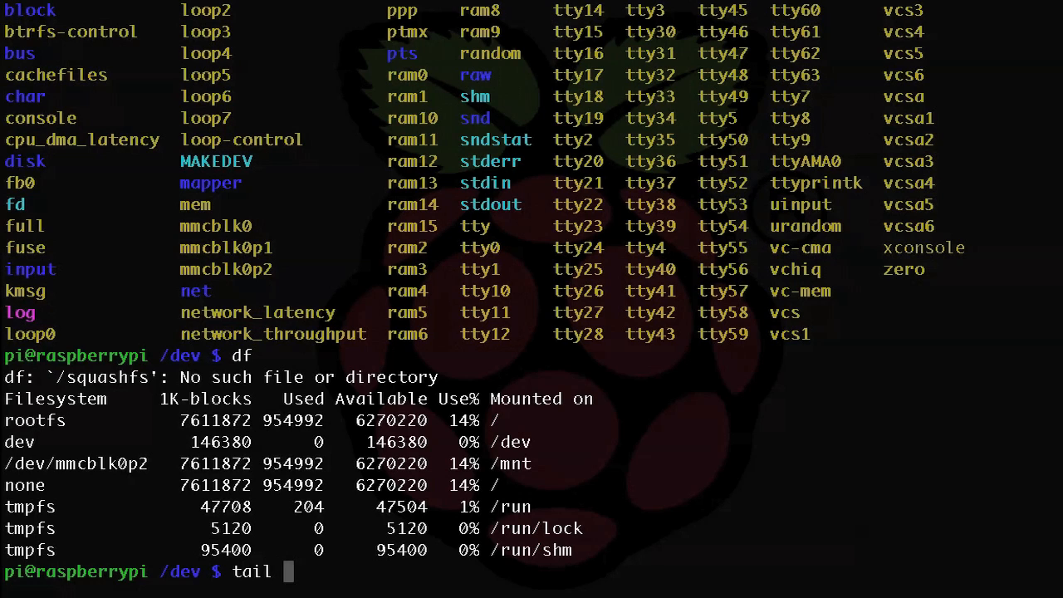
type("-f /var/")
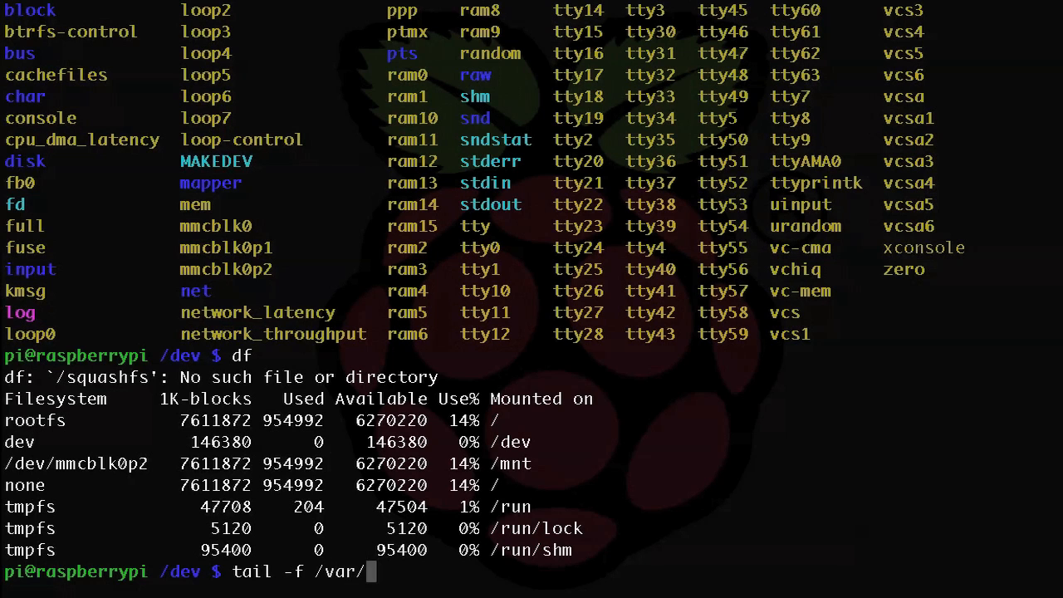
type("log/messa")
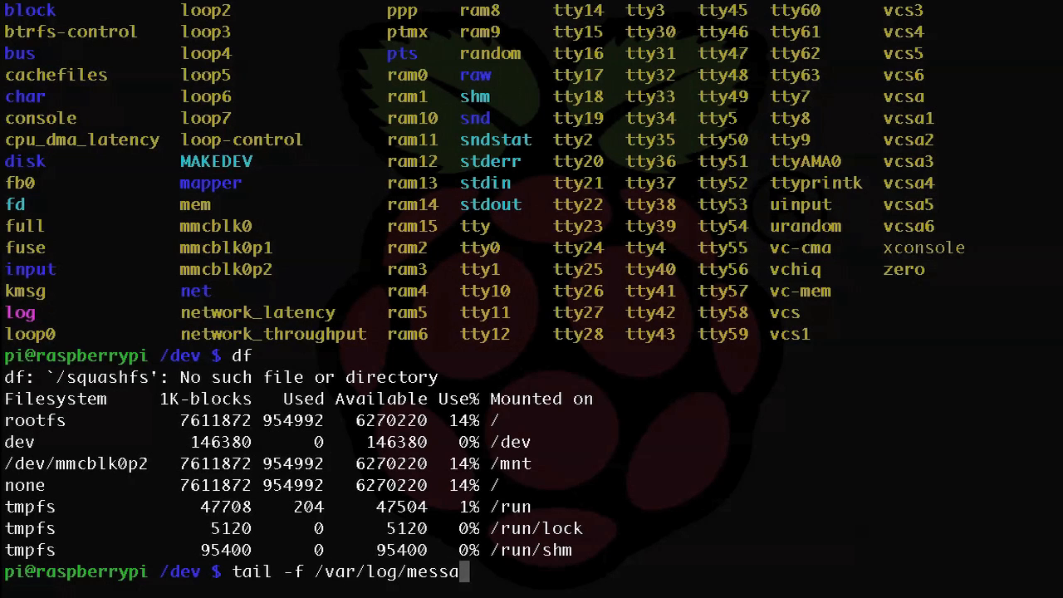
key("Return")
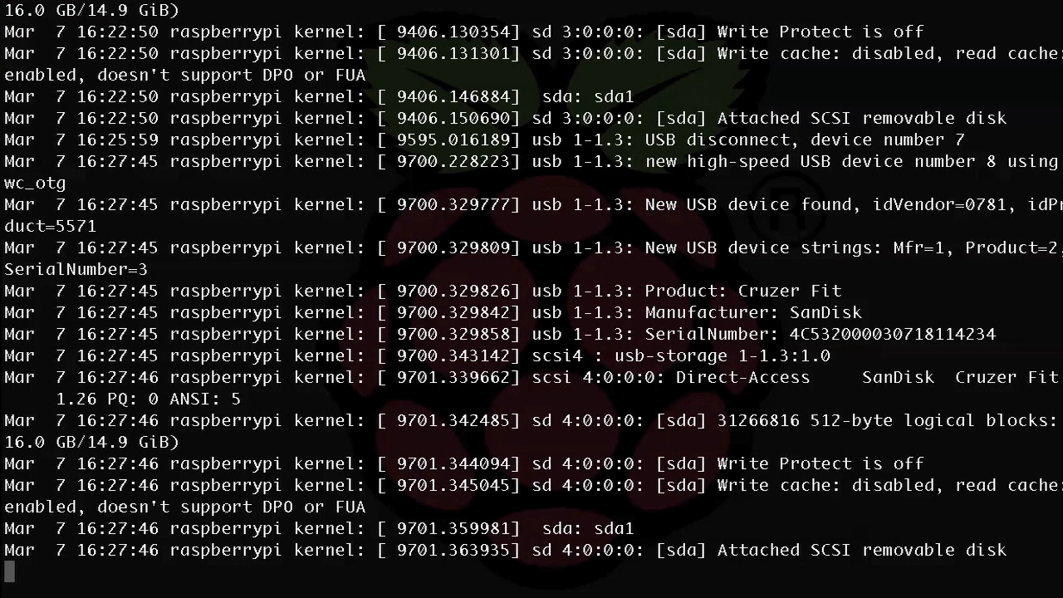
key("ctrl+c")
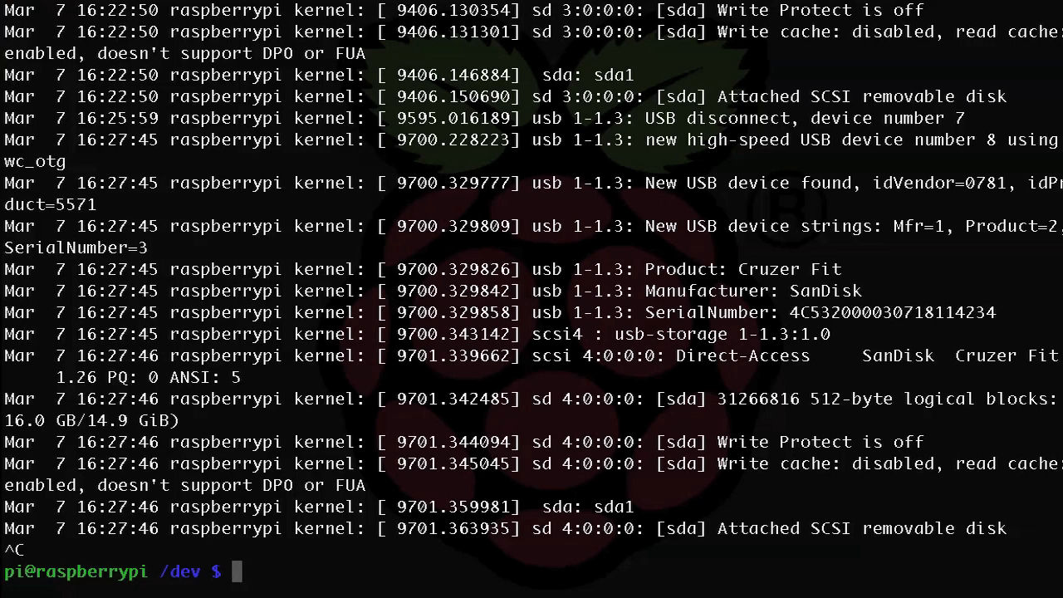
Step: Run sudo fdisk -l to reveal the 16 GB FAT32 partition /dev/sda1, then head into /mnt
type("sudo fdisk -l")
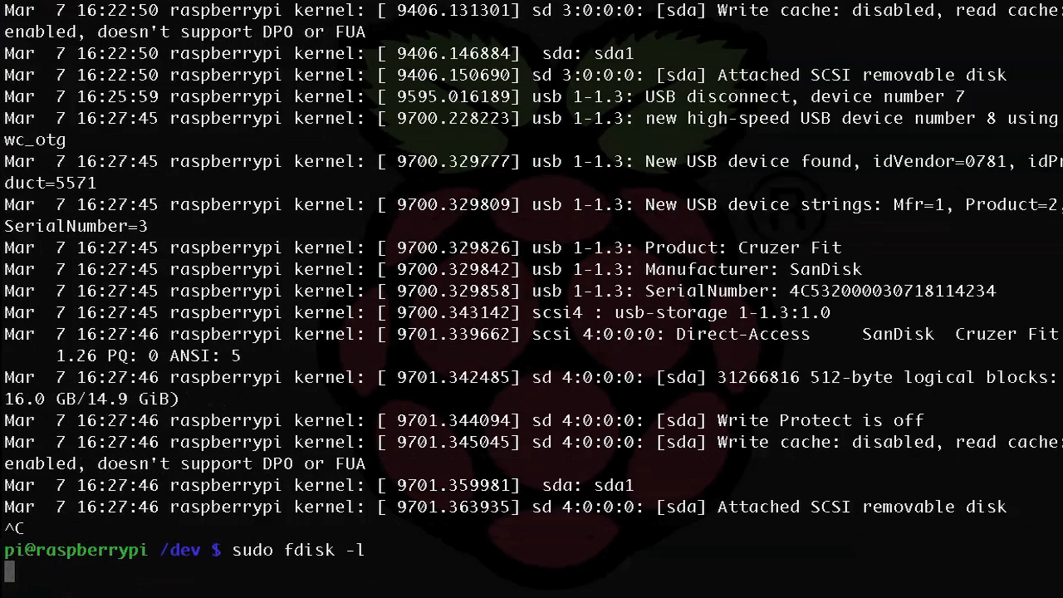
key("Return")
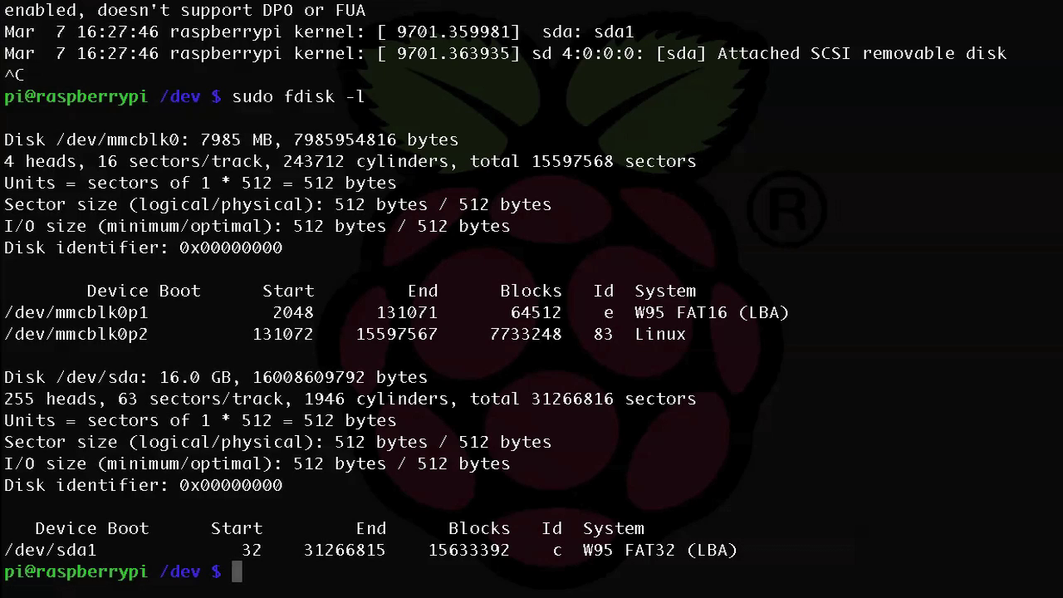
type("cd /mnt")
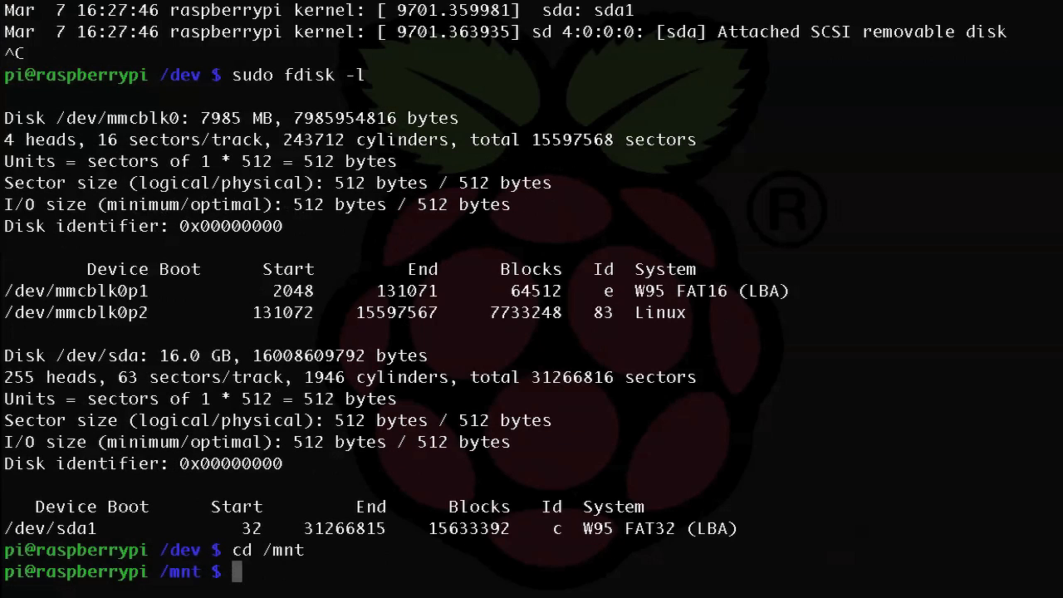
Step: Look into /media, then return to the /mnt directory
type("cd /media")
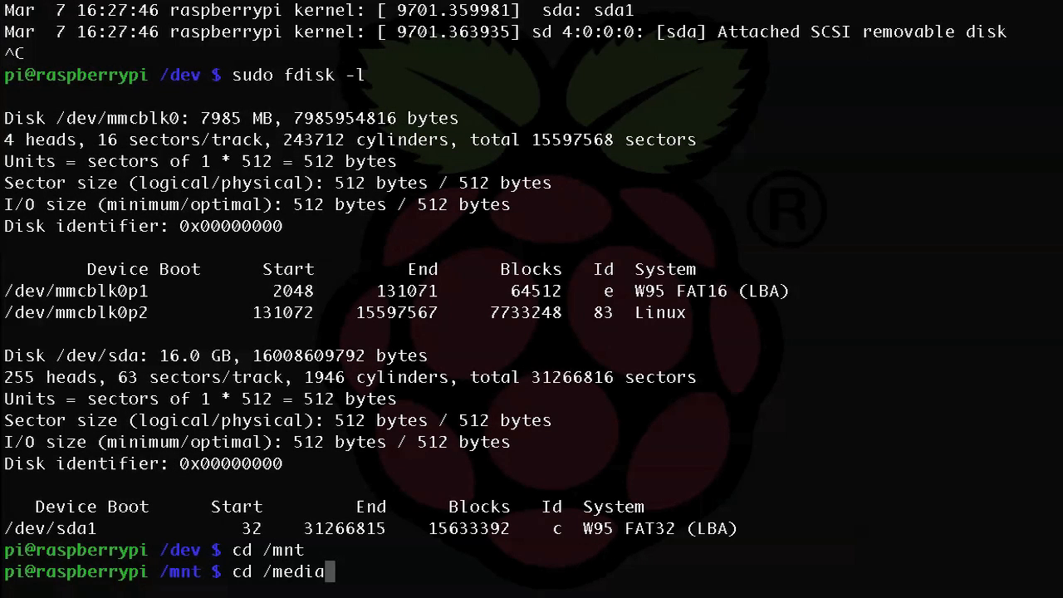
key("Return")
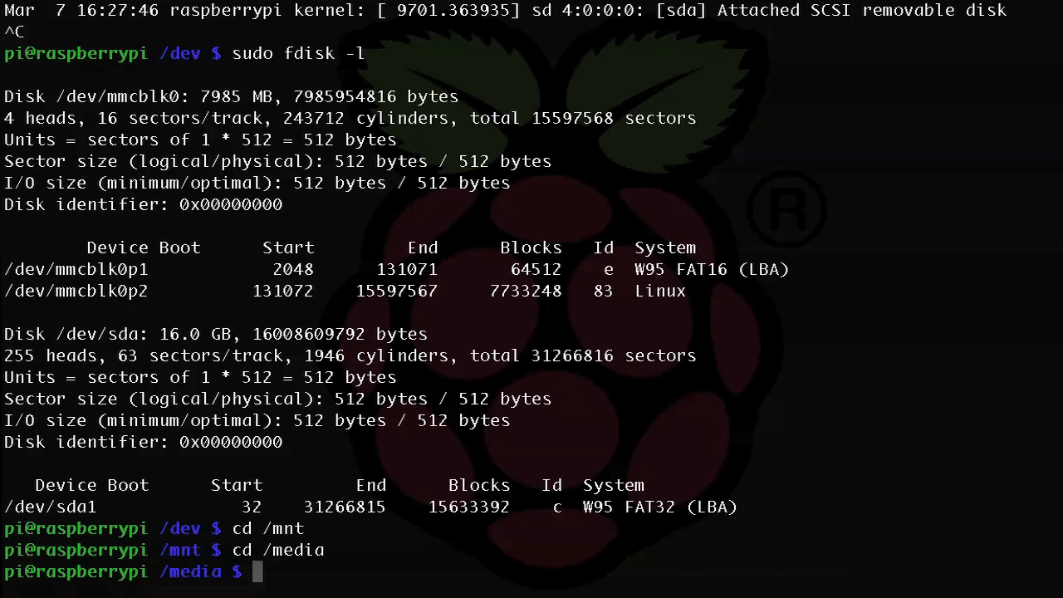
type("cd /")
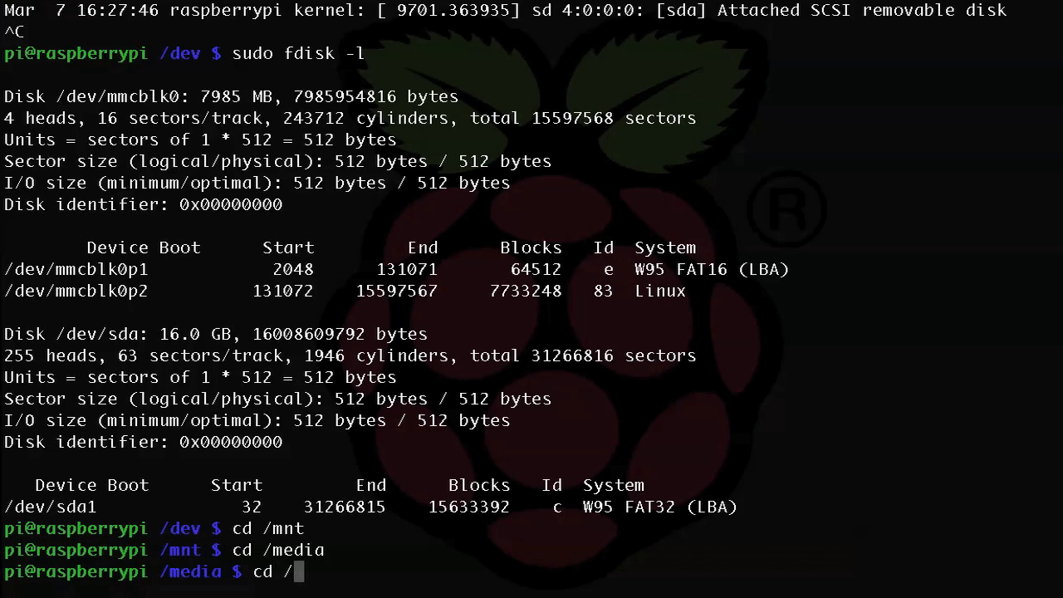
key("Return")
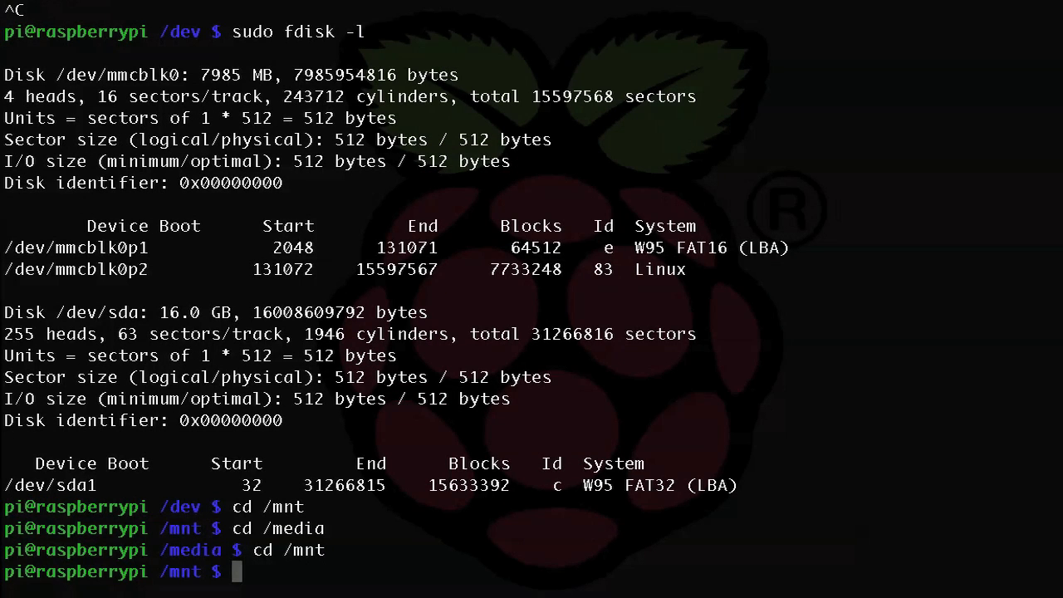
Step: Create the usbstick directory in /mnt with sudo after the plain mkdir is denied
type("mkdir")
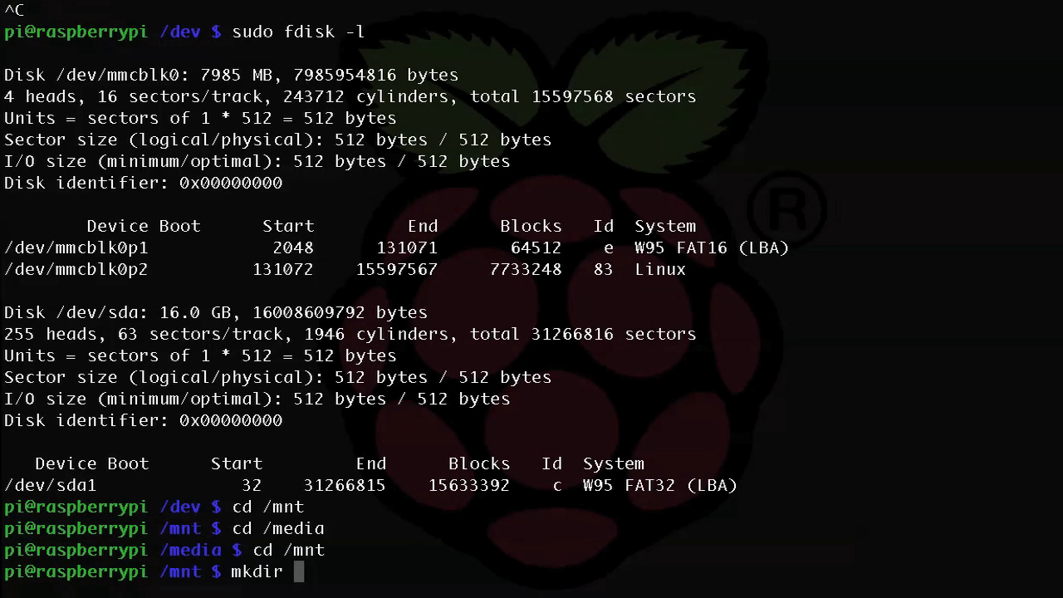
type("usbsti")
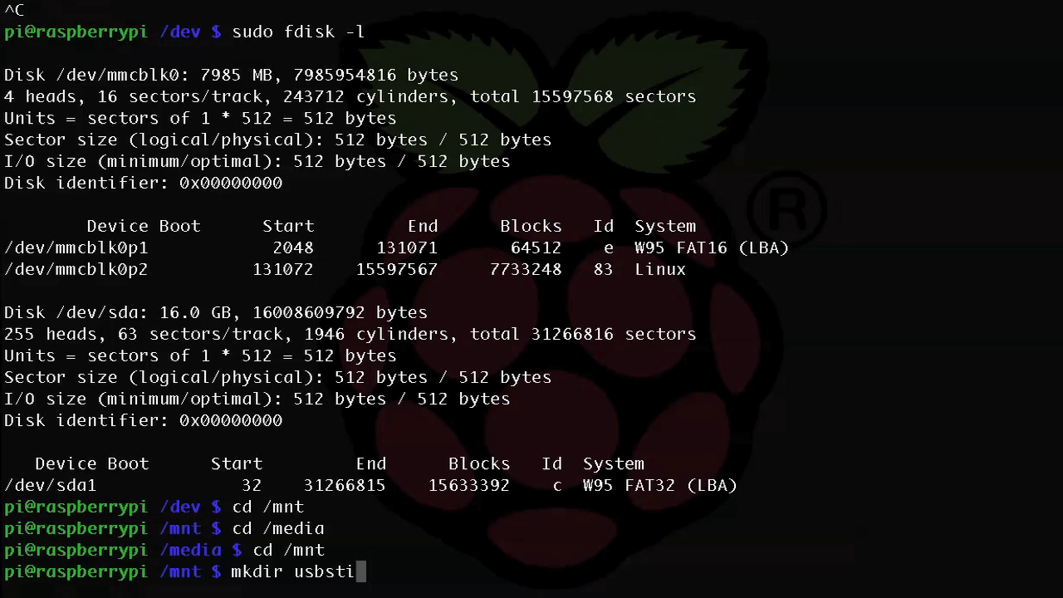
type("ck")
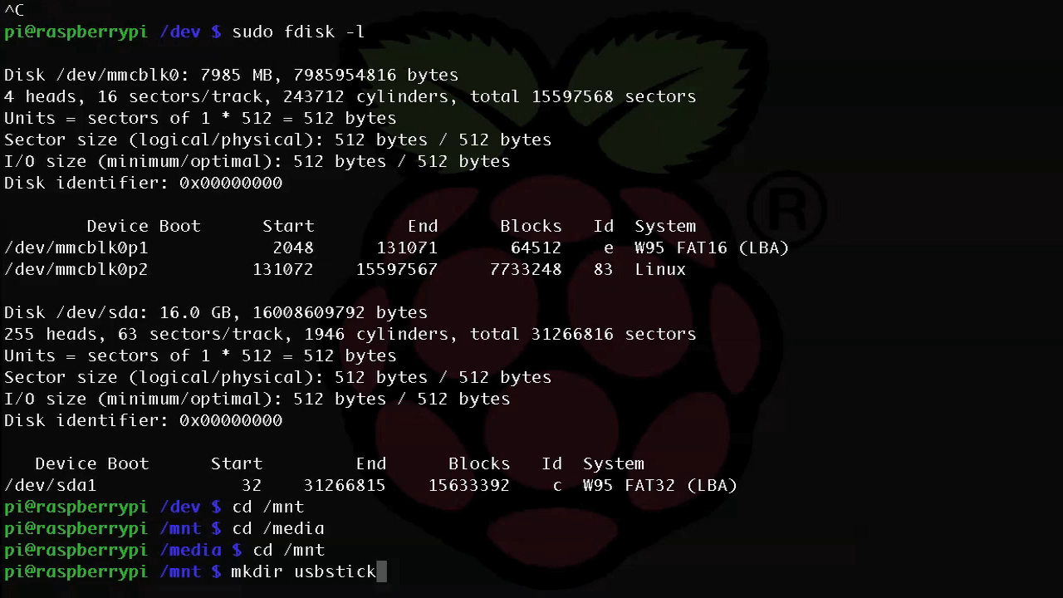
key("Return")
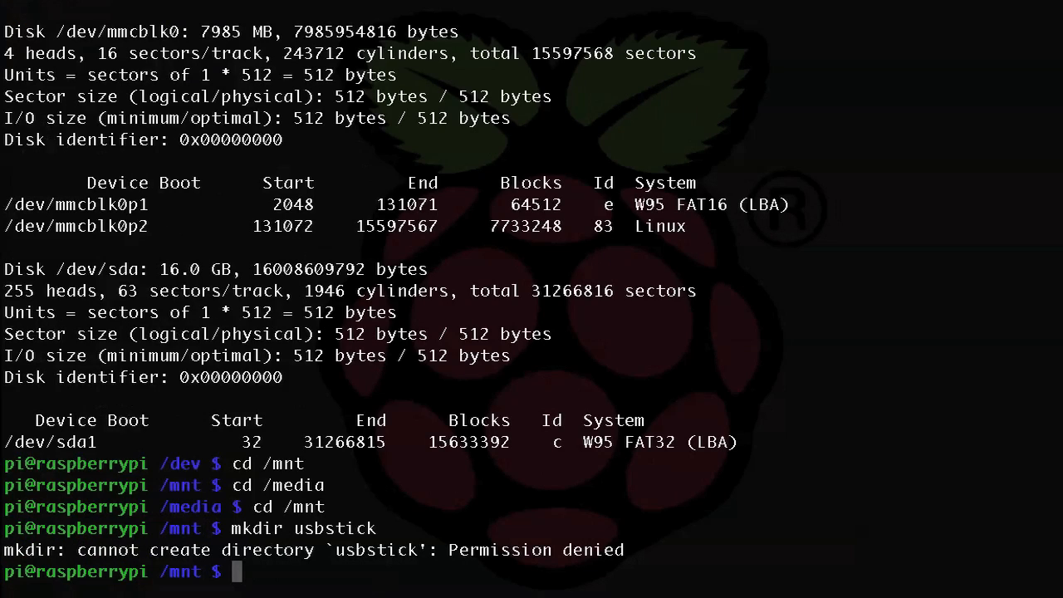
type("sudo")
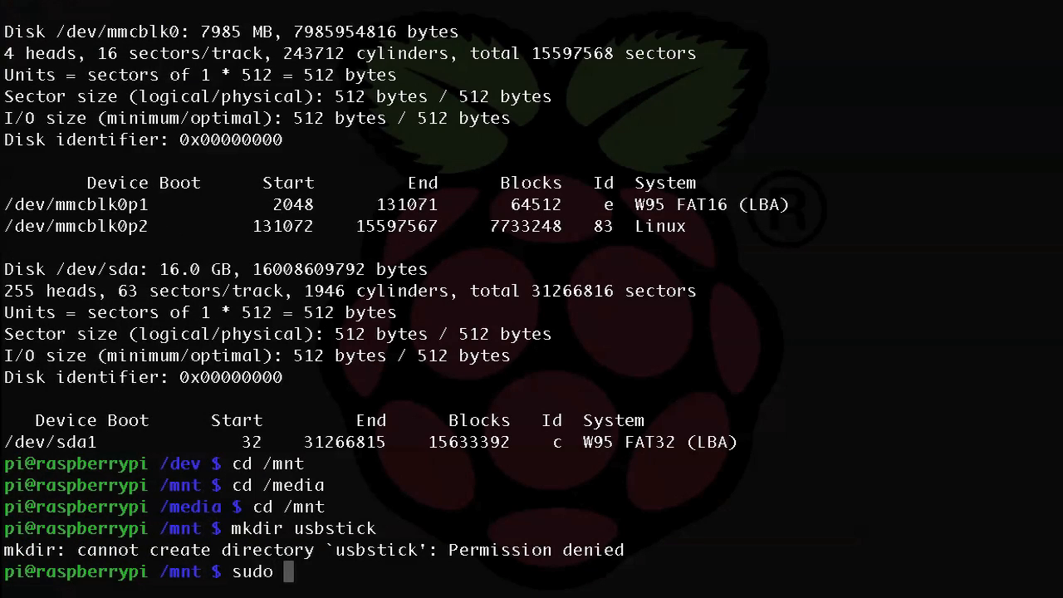
type("mkdir usb")
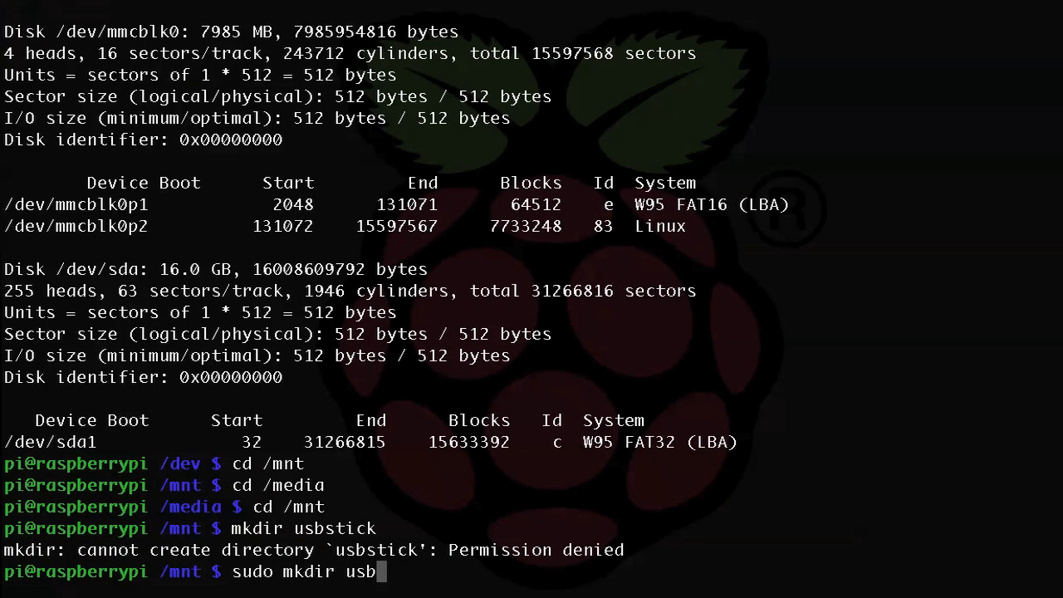
key("Return")
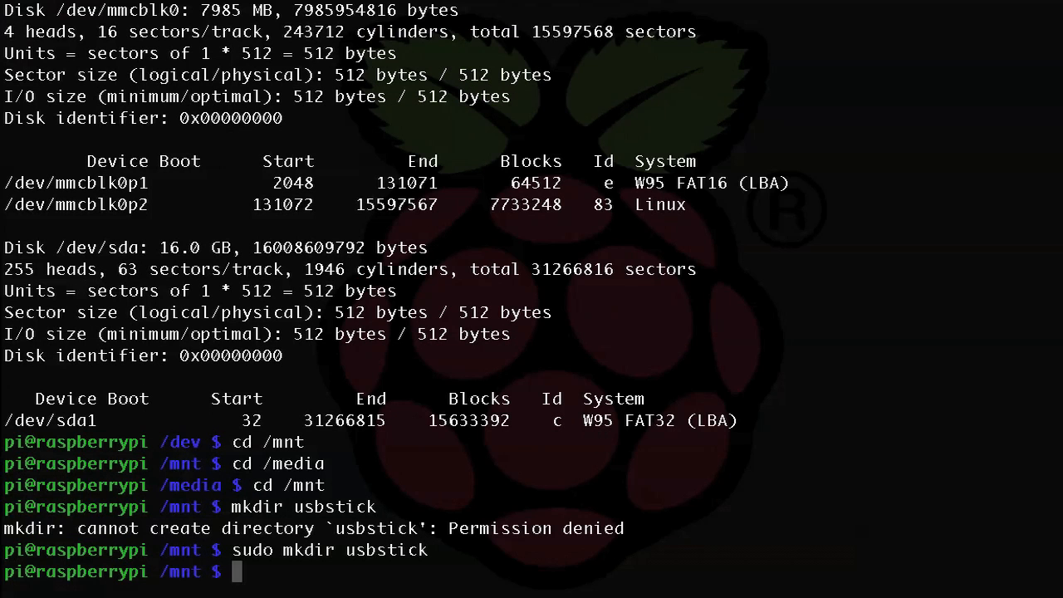
type("sudo mount")
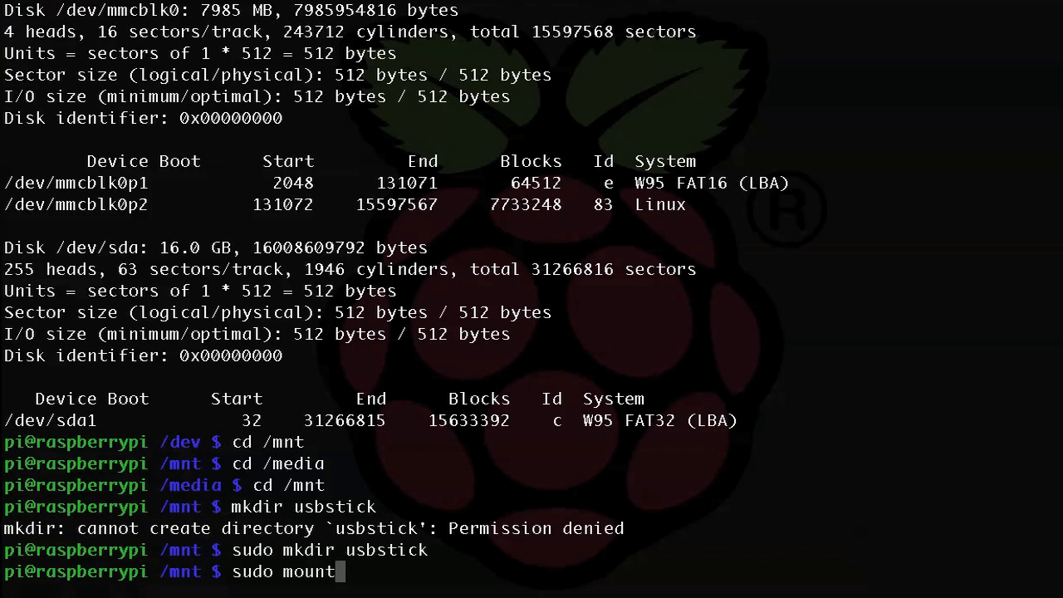
Step: Draft 'sudo mount /dev/sda1 /mnt/usbstick' at the prompt without running it
type("/dev/s")
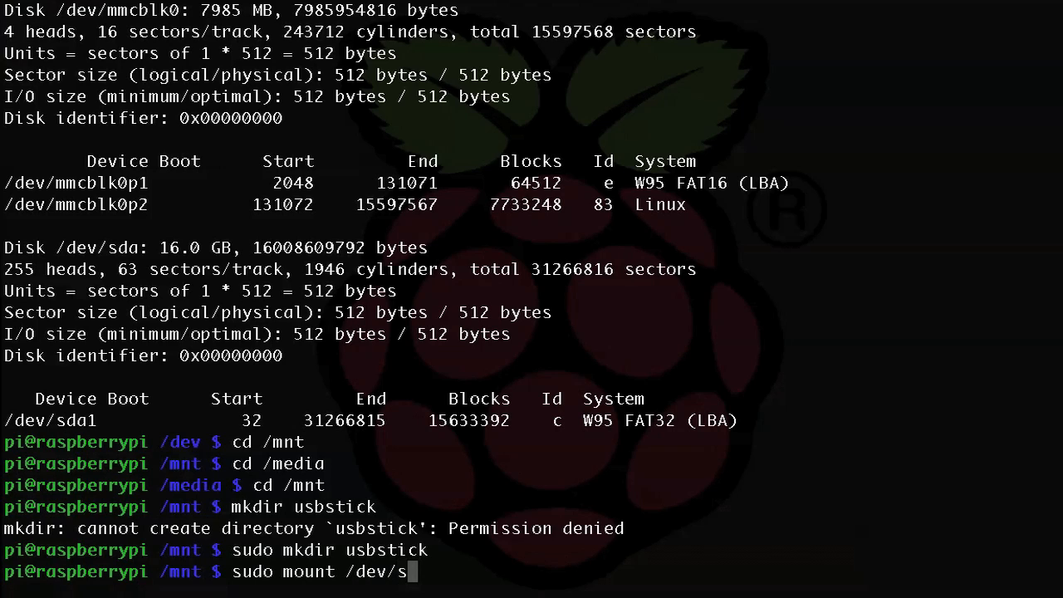
type("da1")
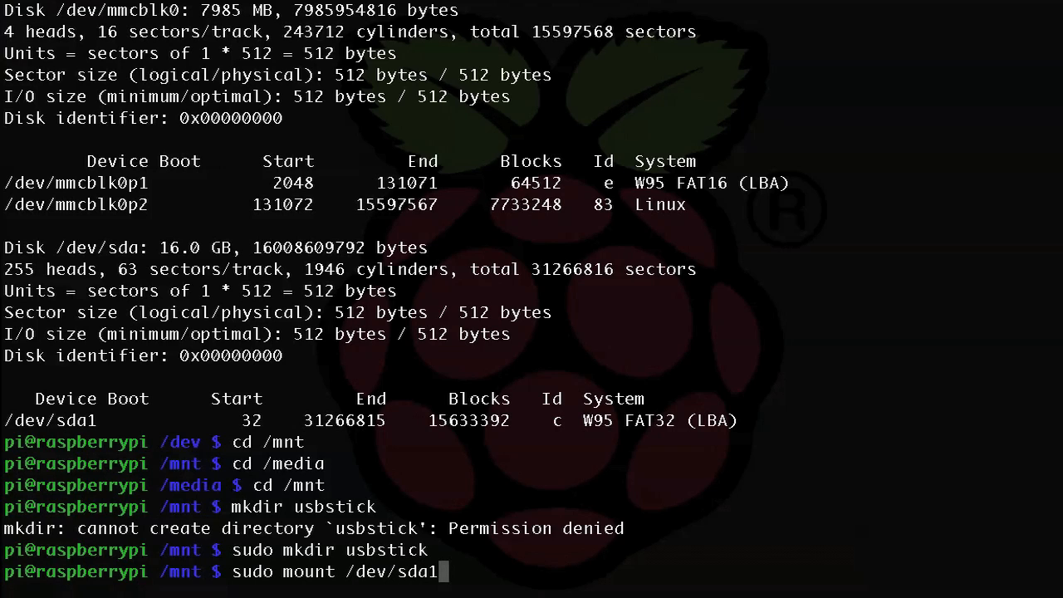
type("/")
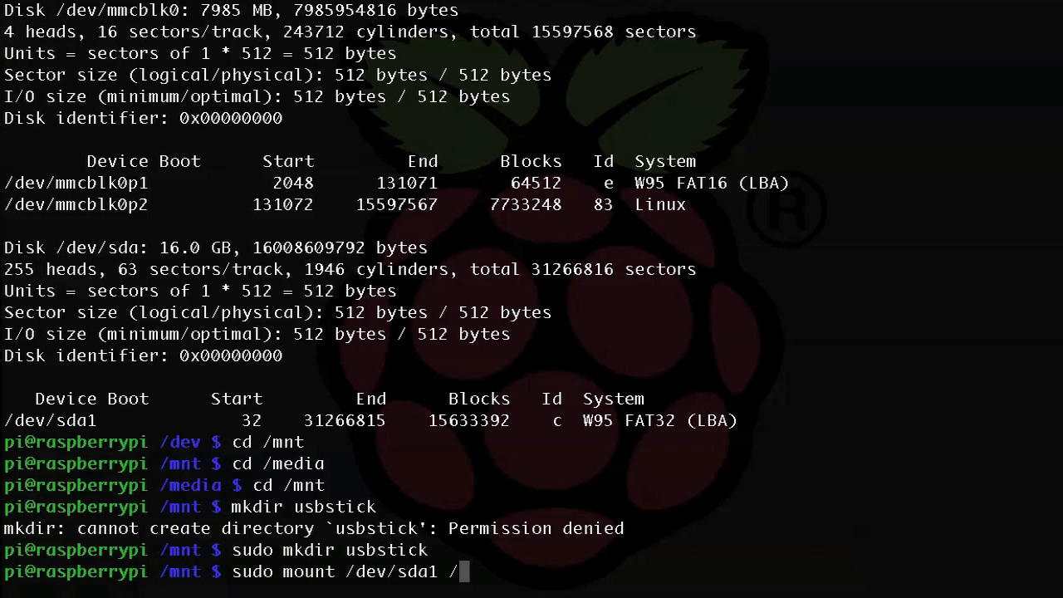
type("mnt/")
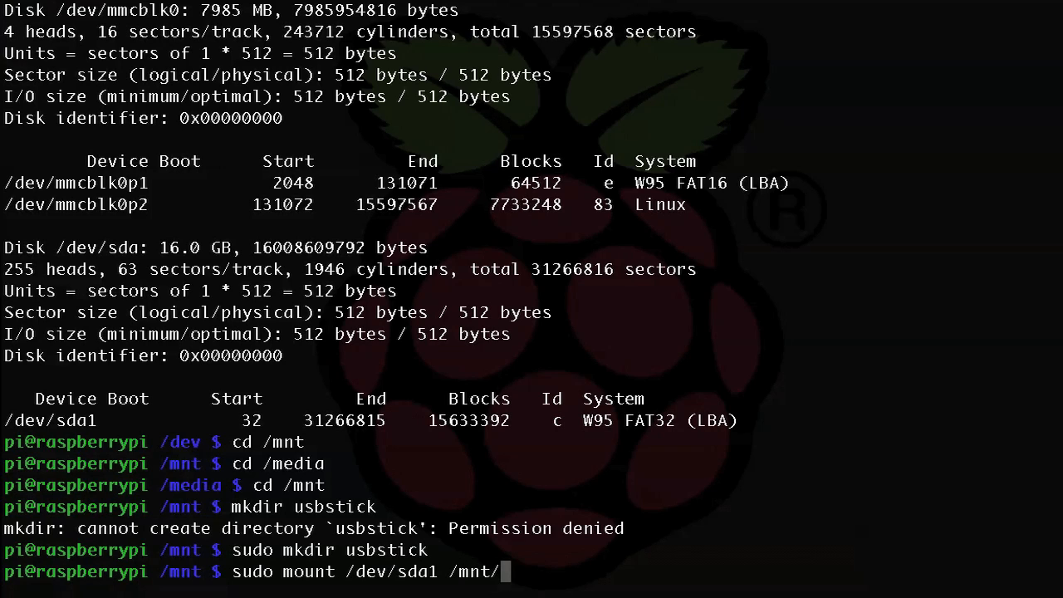
type("usbstick")
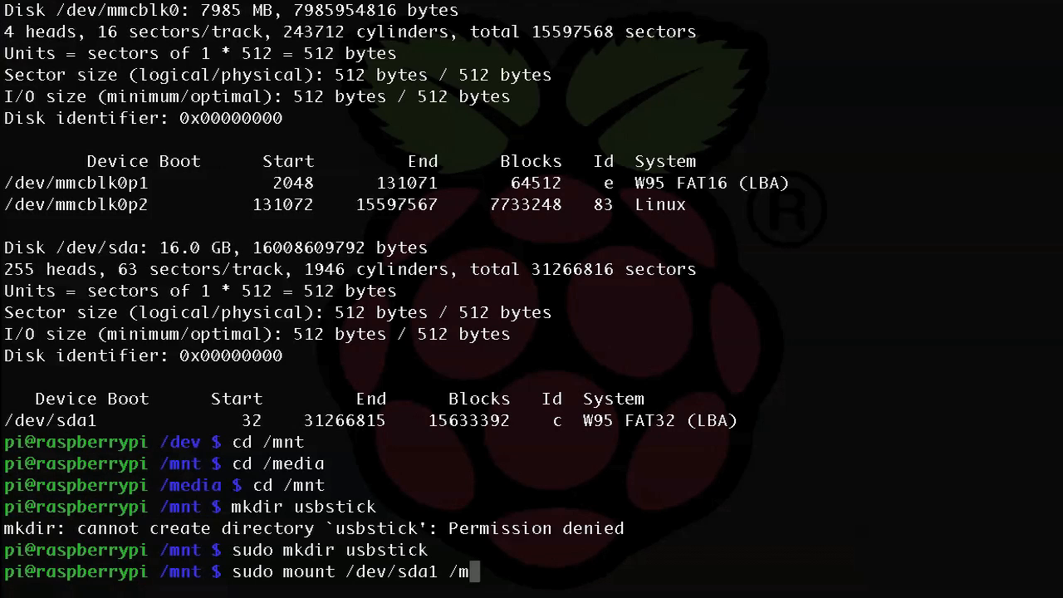
Step: Rework the mount line to add '-t vfat -o uid=pi,gid=pi' options
key("BackSpace")
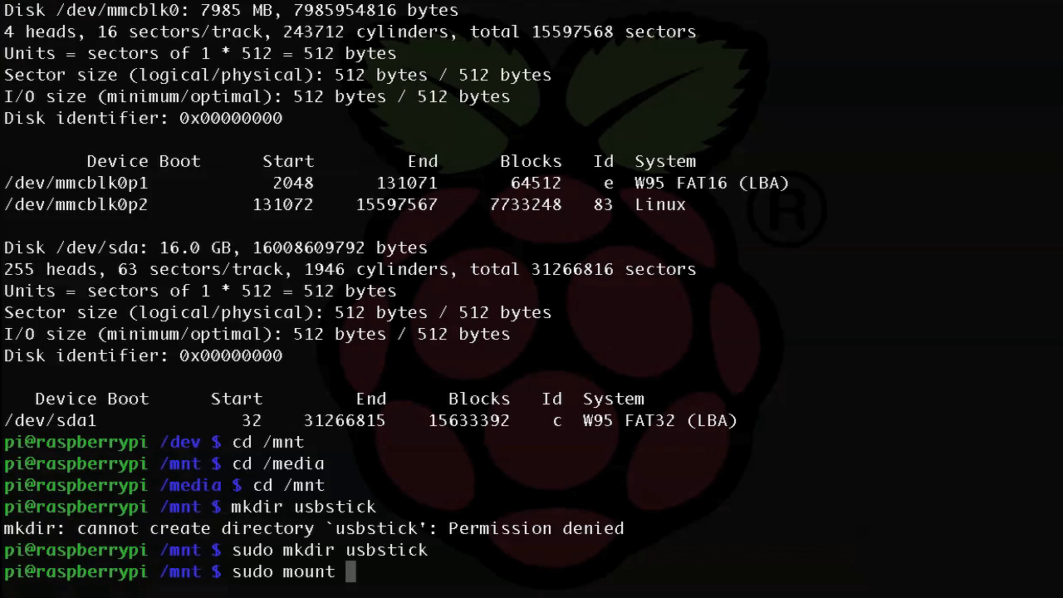
type("-t vf")
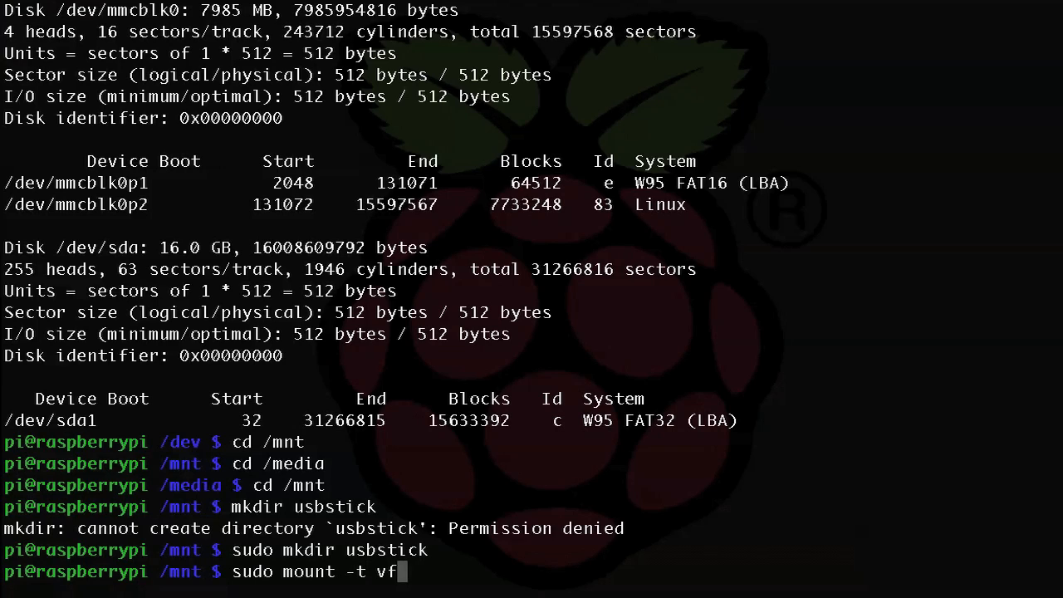
type("at -o")
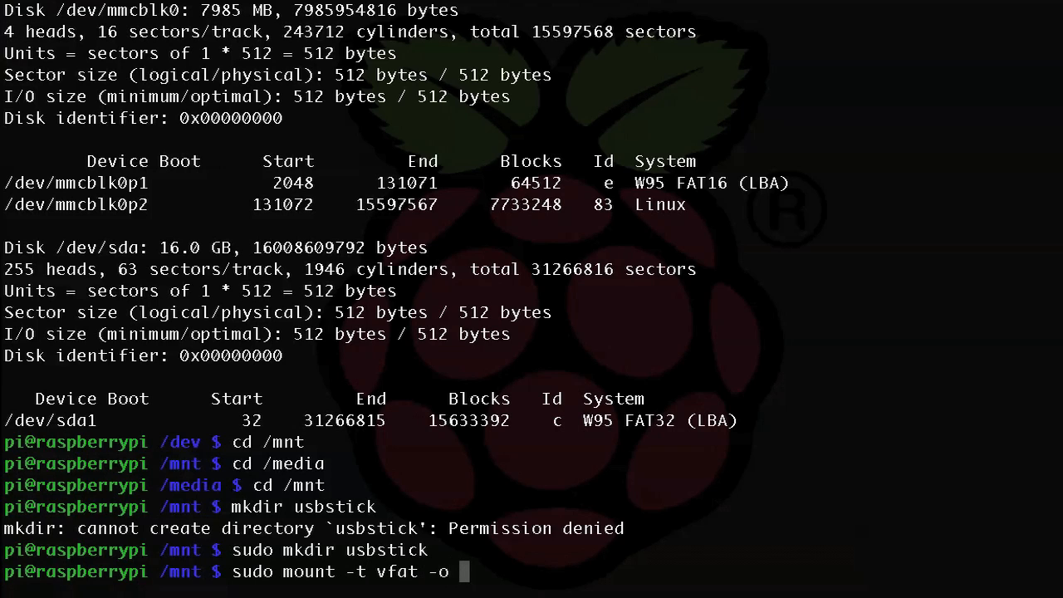
type("uid=")
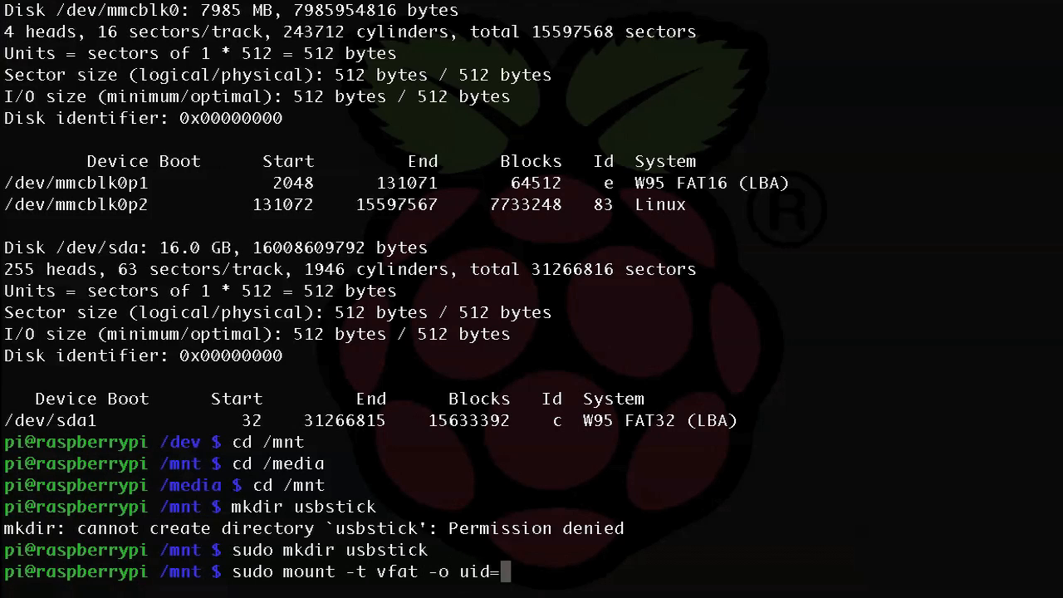
type("pi,g")
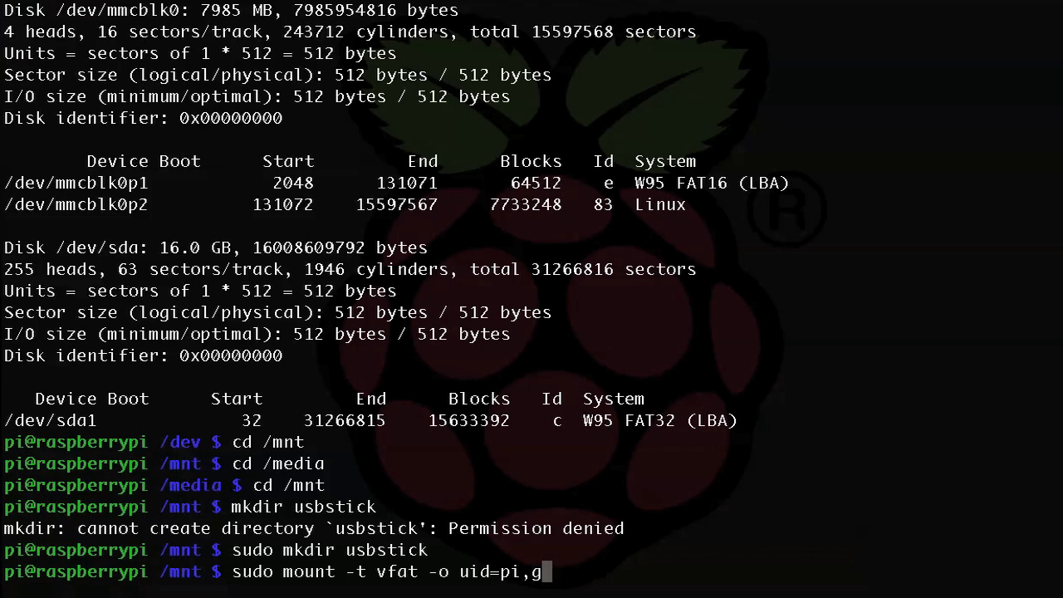
type("id=pi")
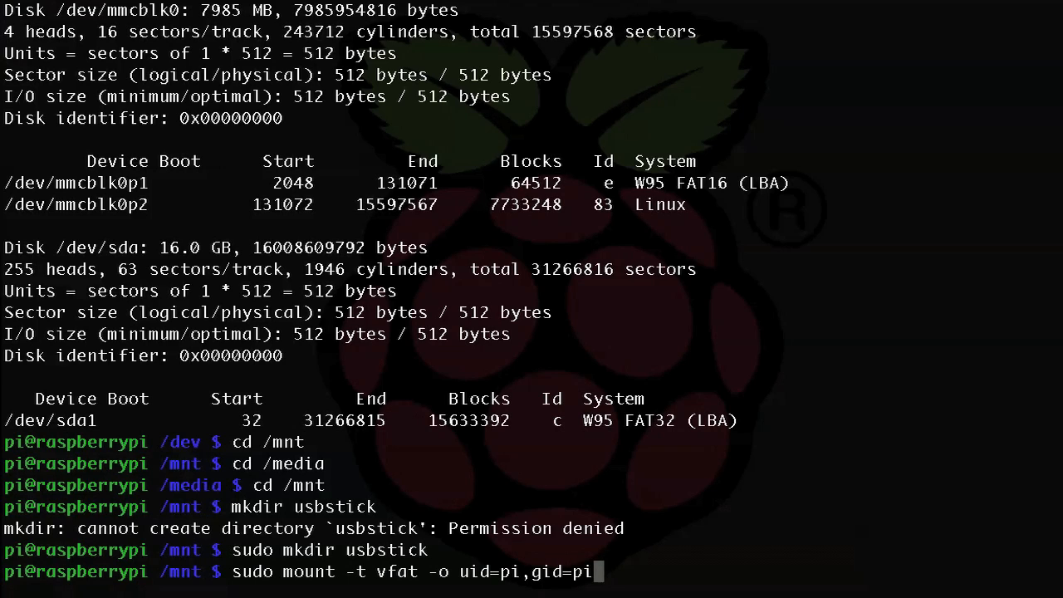
Step: Complete the line with /dev/sda1 /mnt/usbstick, leaving it unrun, and highlight the mount path
type("/dev/s")
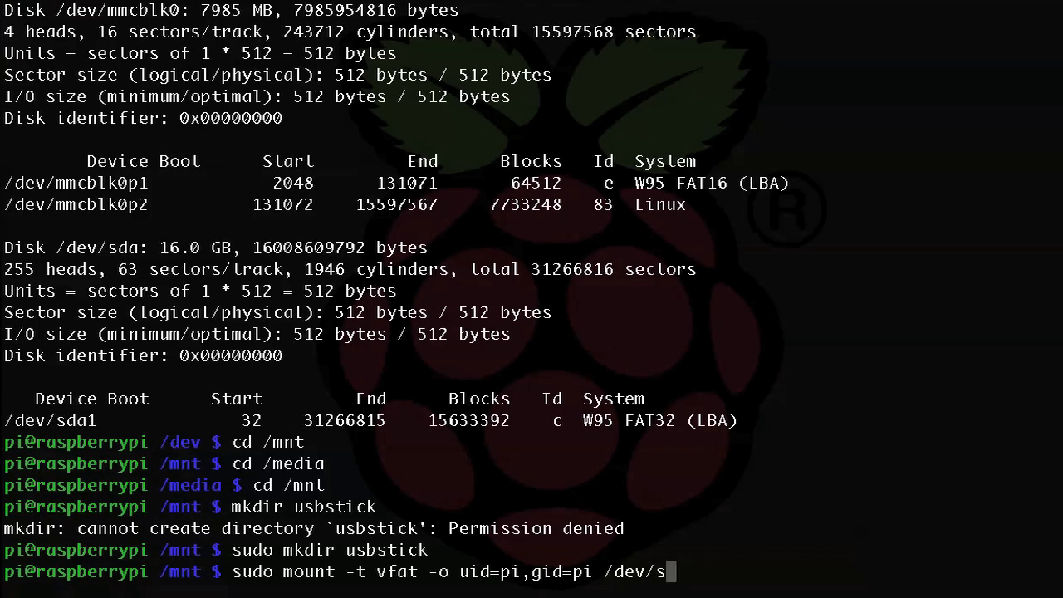
type("da1")
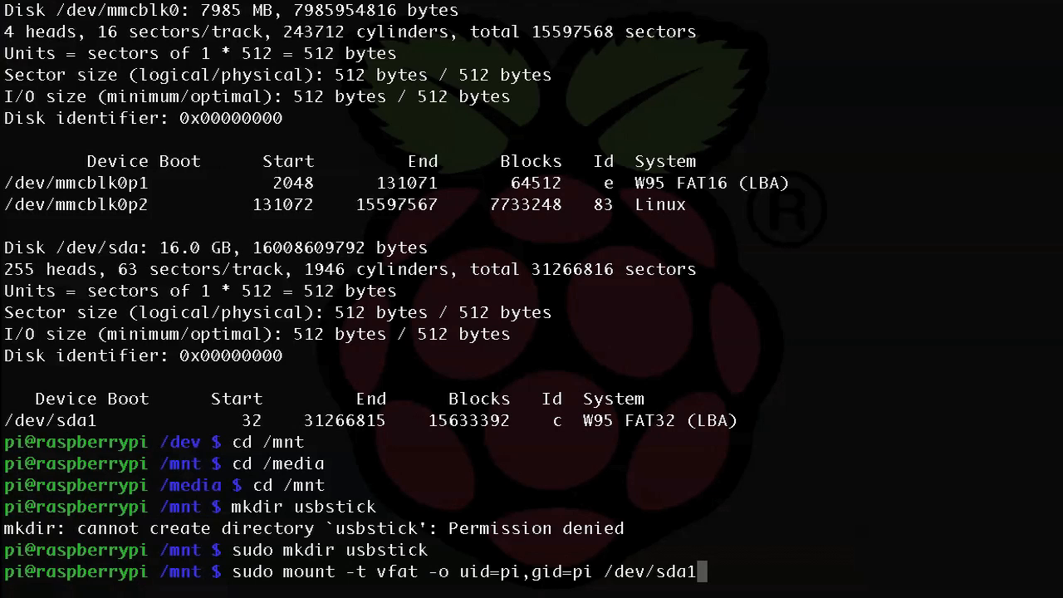
type("/mnt/")
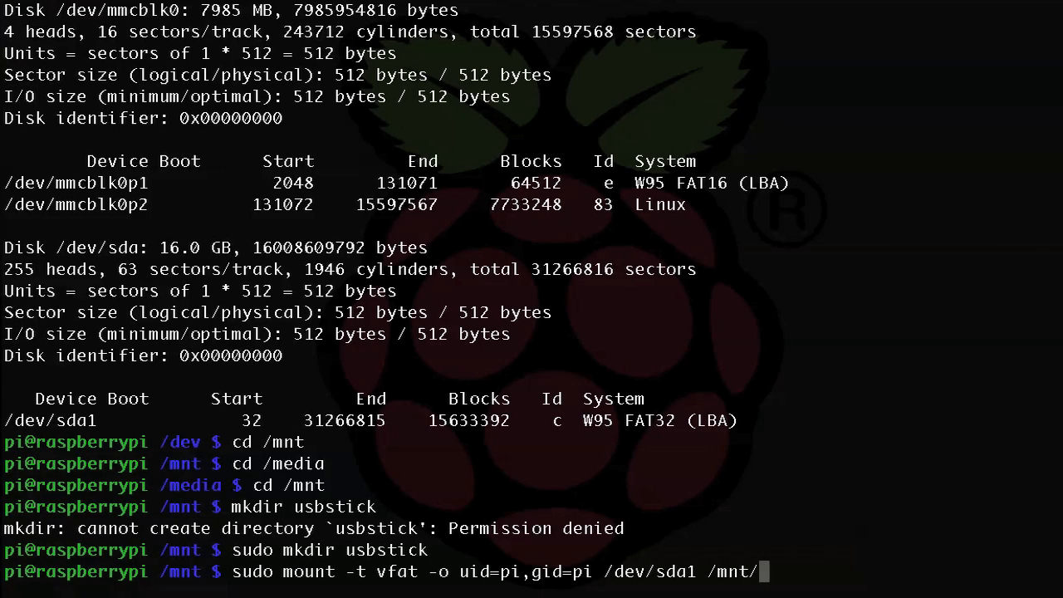
type("usbst")
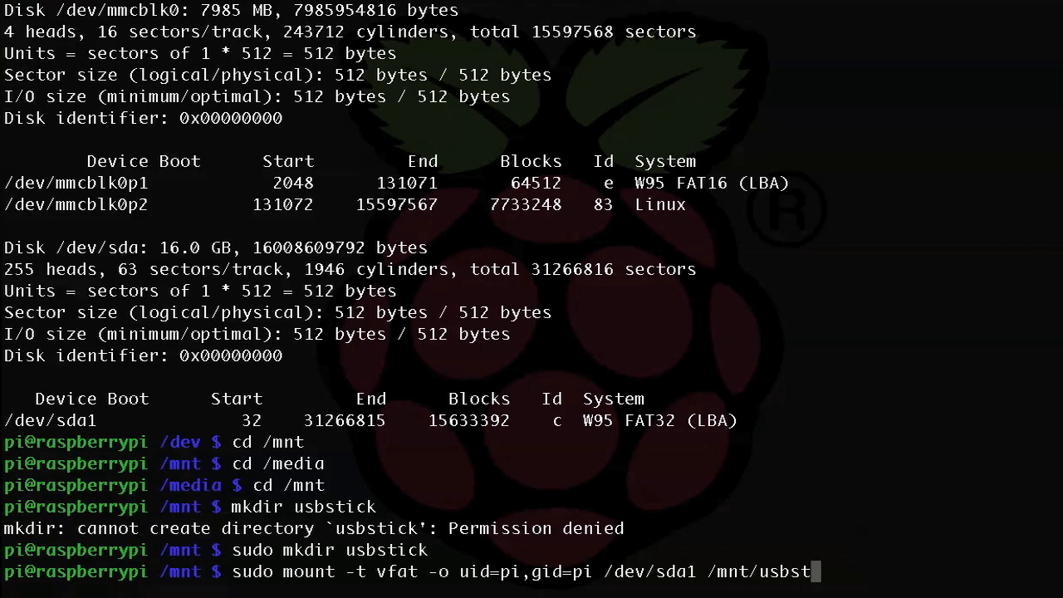
type("ick")
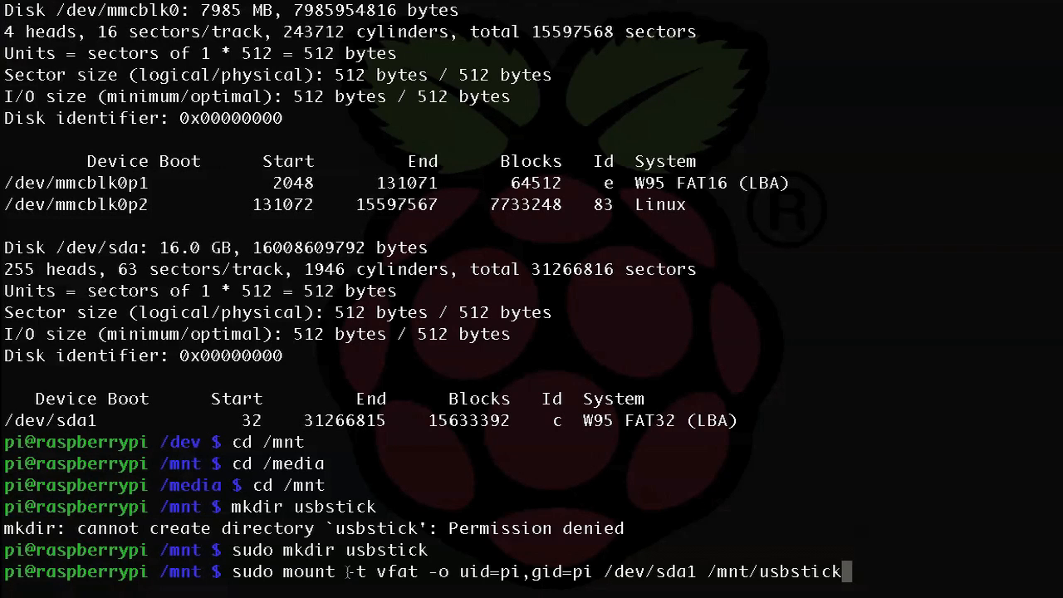
double_click(382, 571)
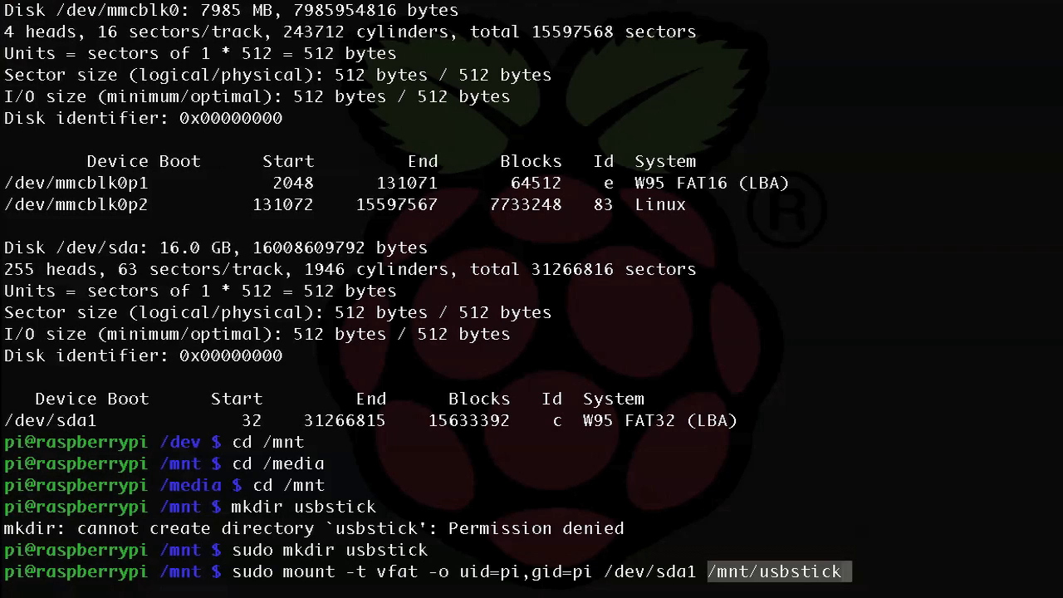
Step: Run the vfat mount, move into /mnt/usbstick and list its band folders with ls -lap
key("Return")
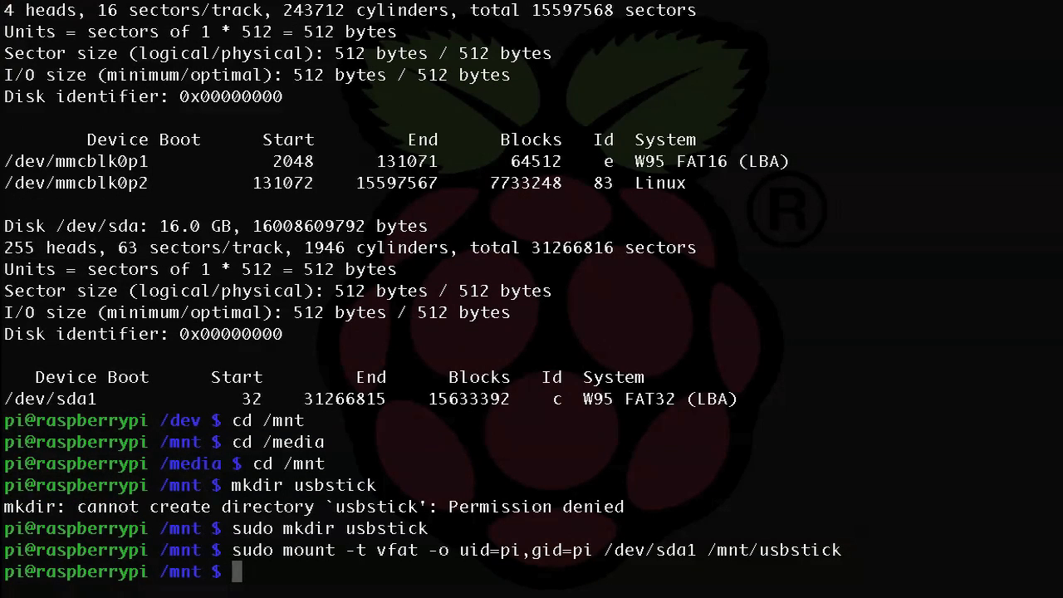
type("cd")
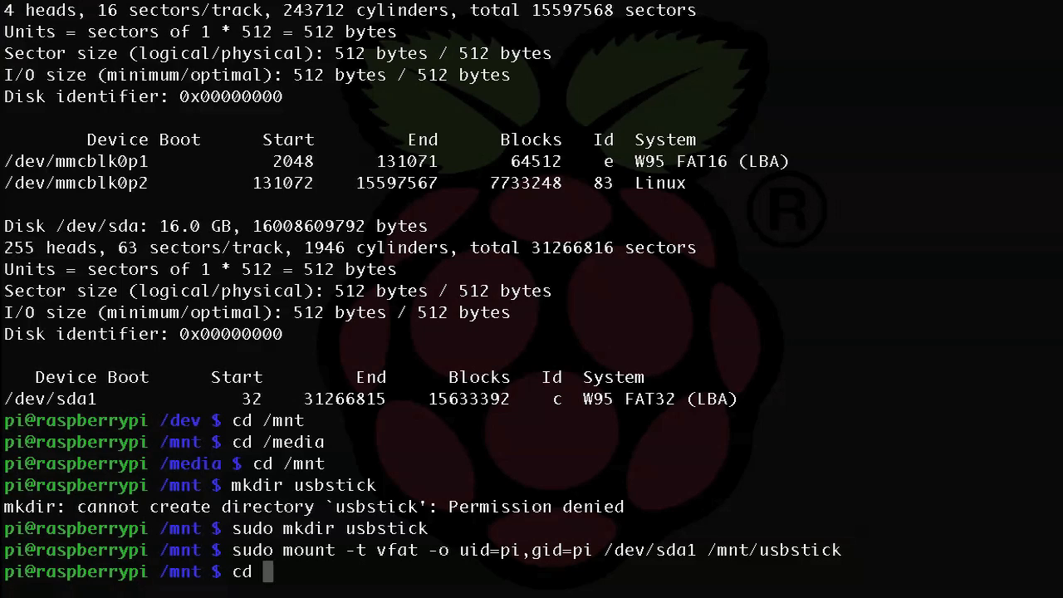
type("usbstick")
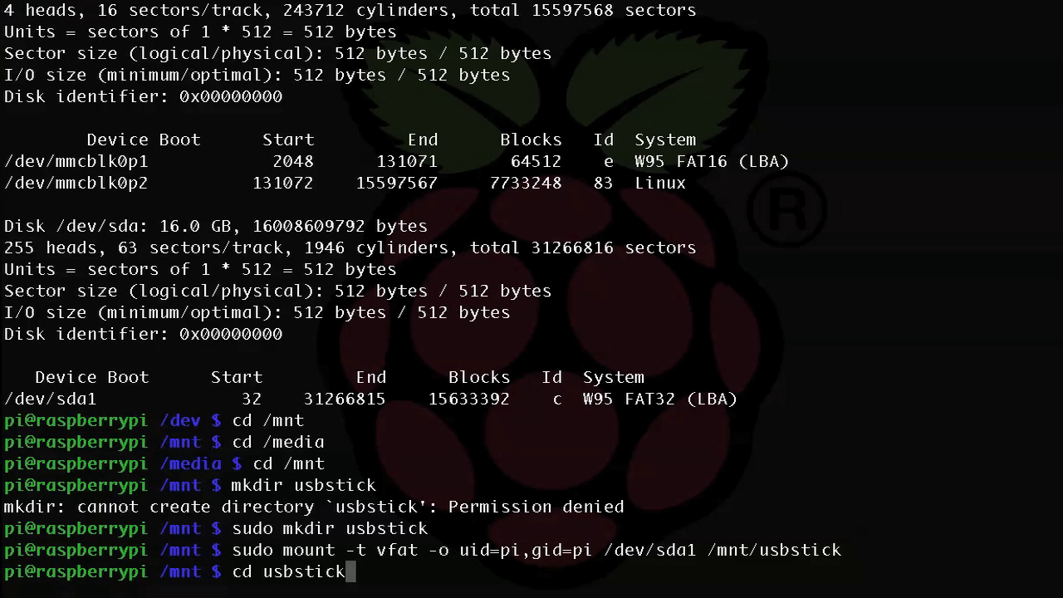
type(".")
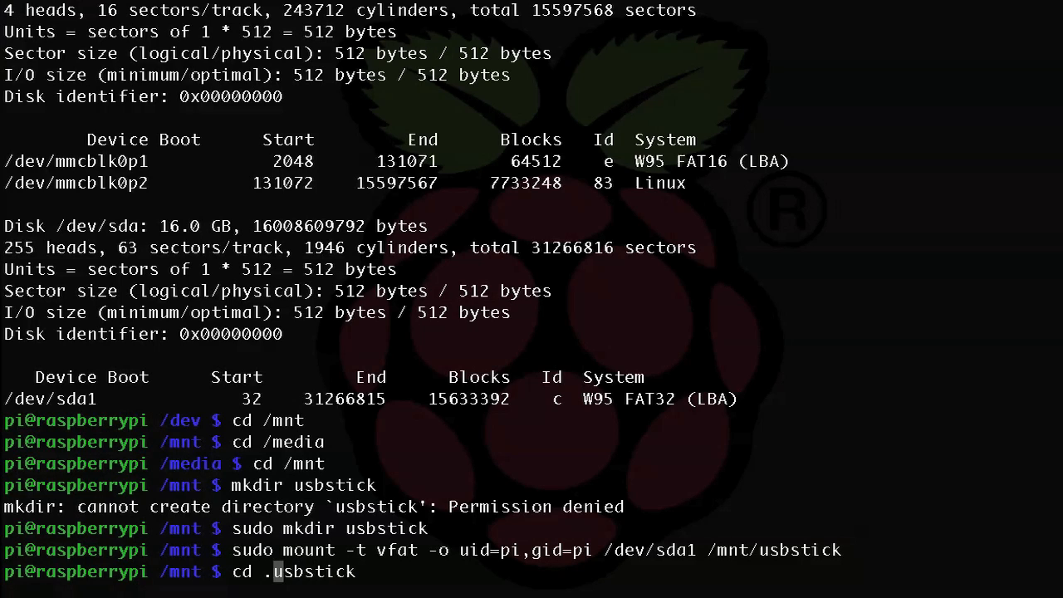
key("Return")
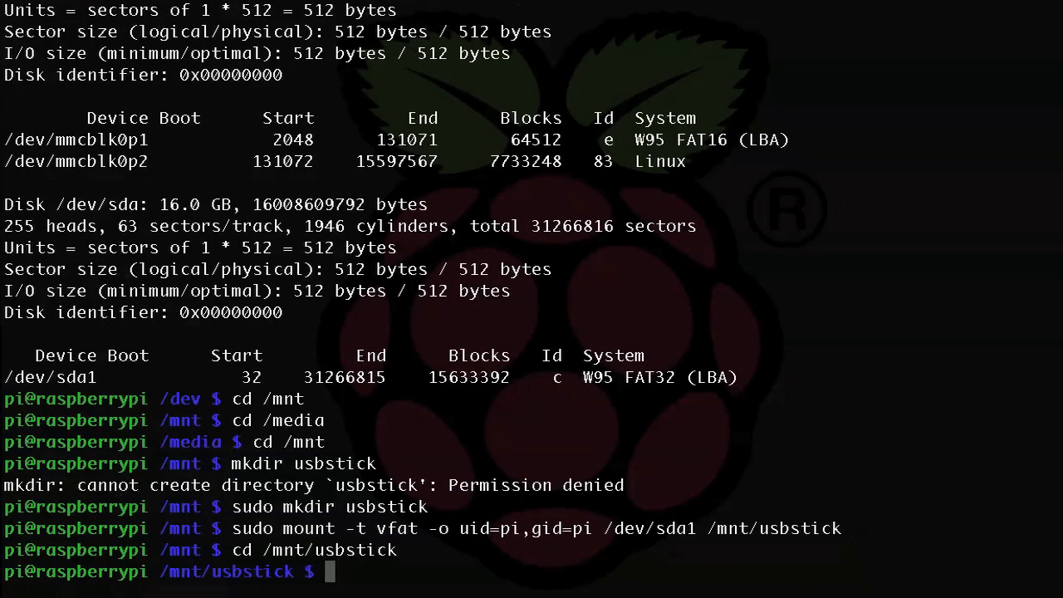
type("ls -lap")
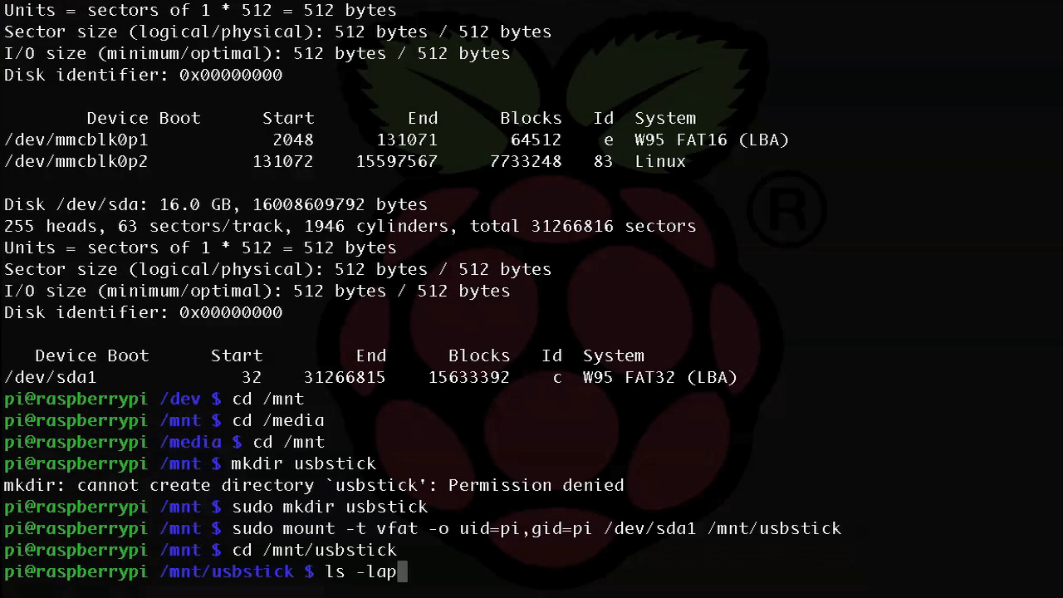
key("Return")
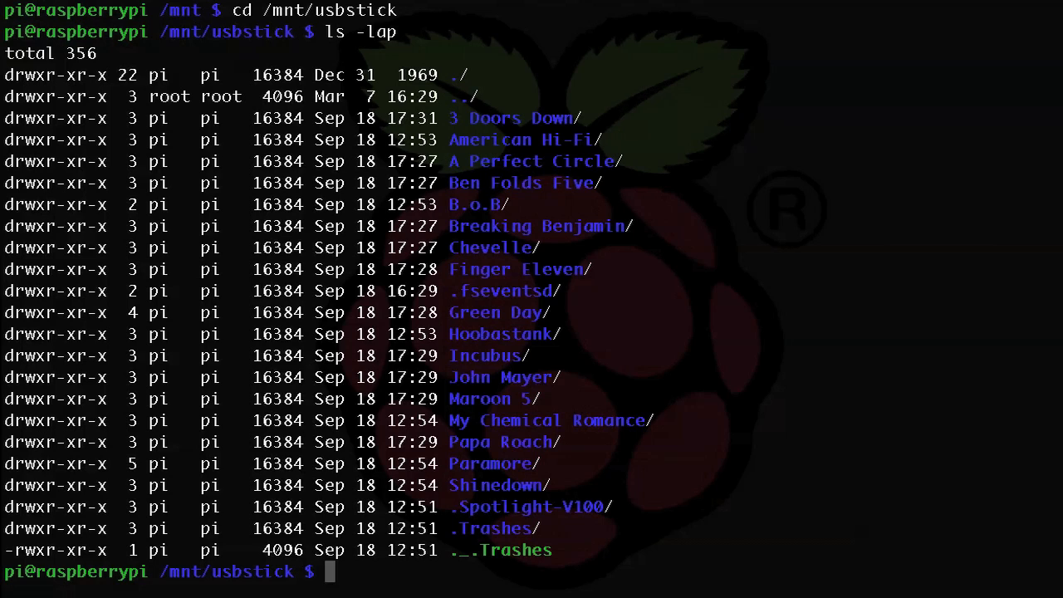
Step: Return to /mnt and unmount the drive with 'sudo umount /mnt/usbstick'
type("cd")
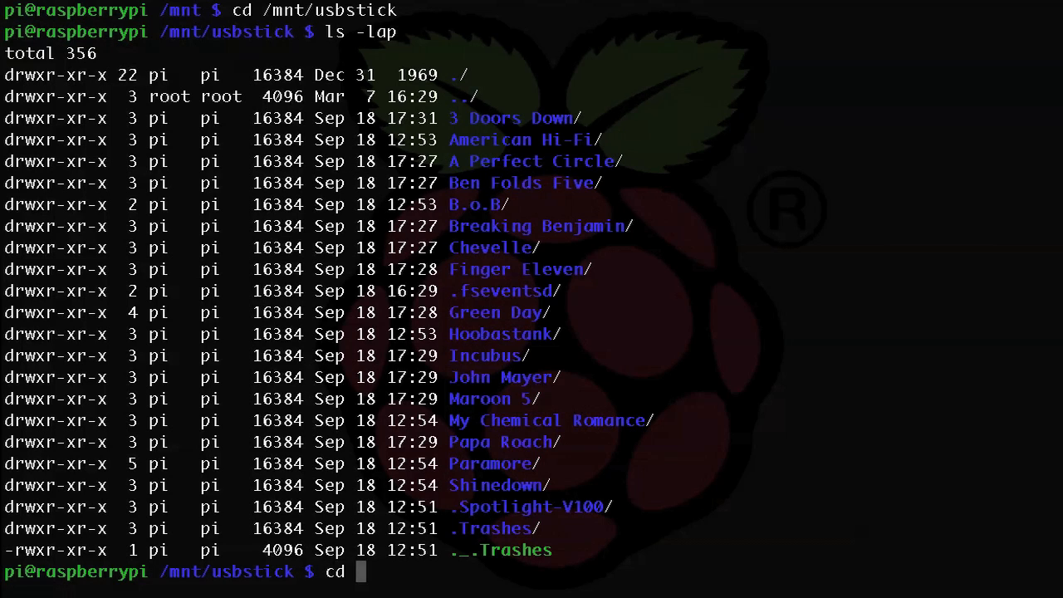
type("/mnt")
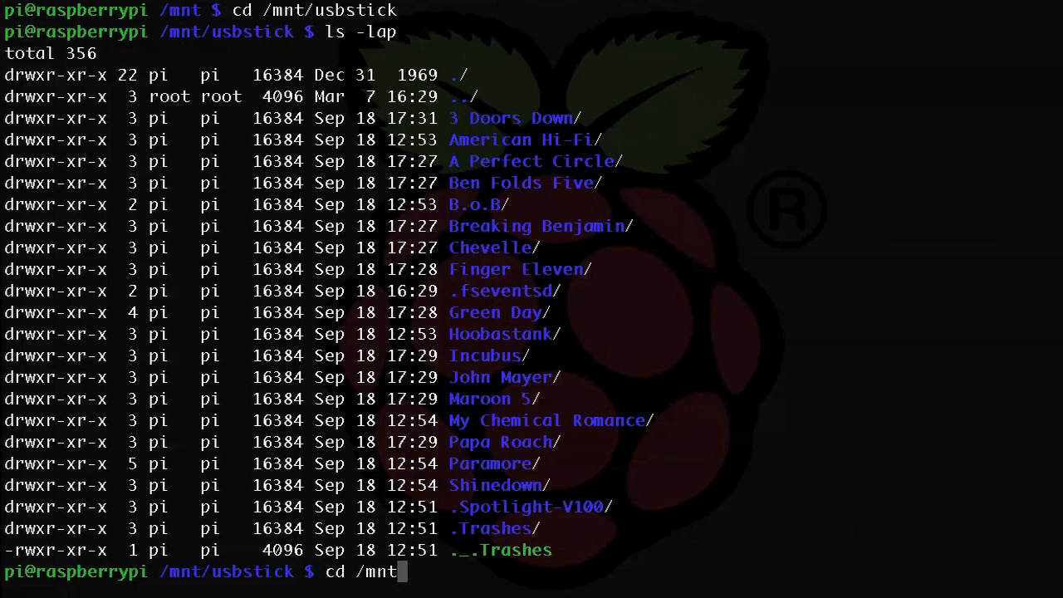
key("Return")
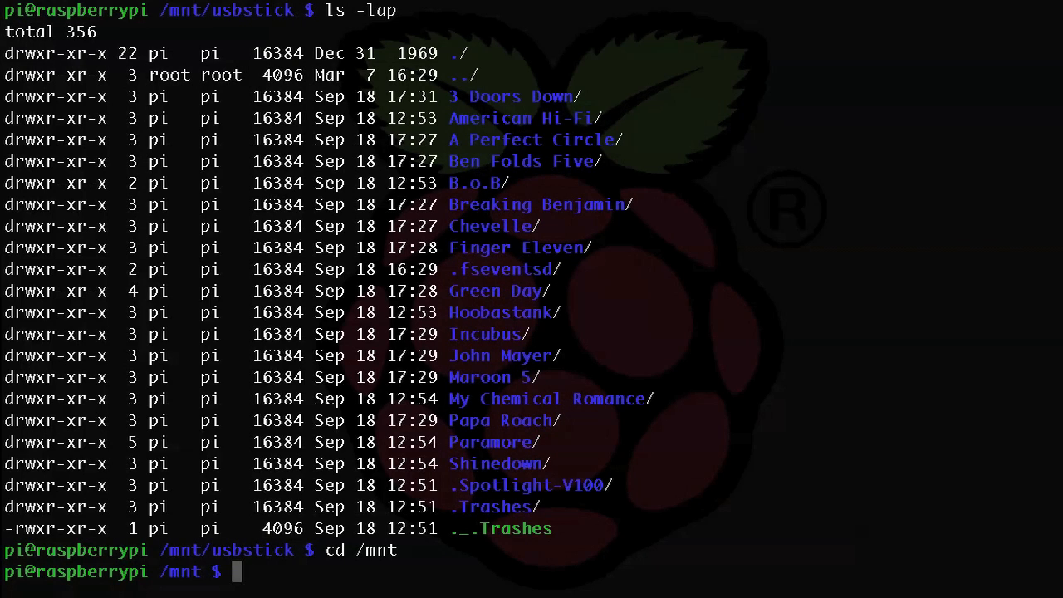
type("umount")
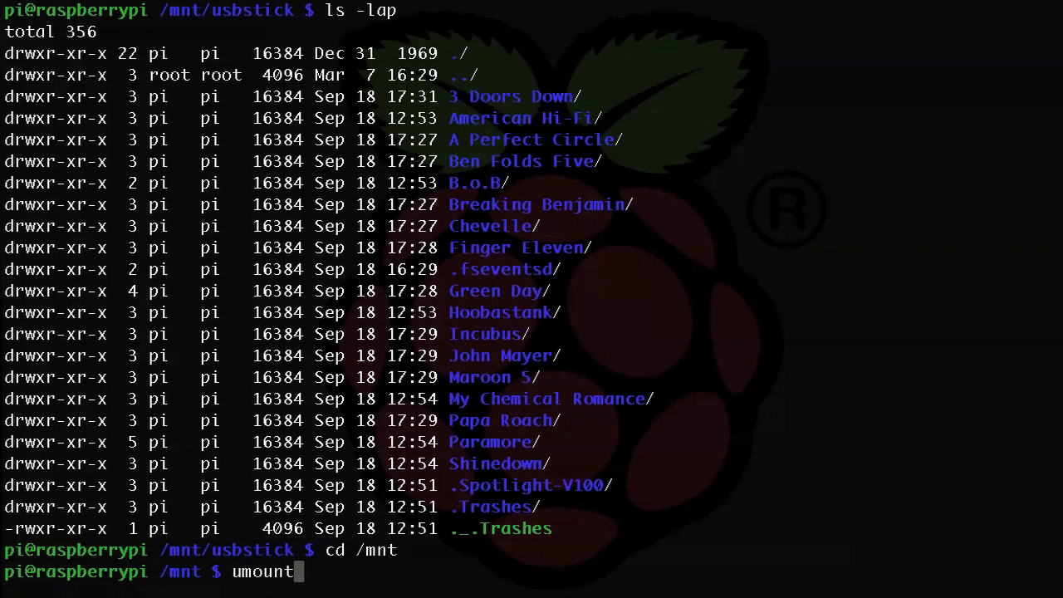
type("sudo")
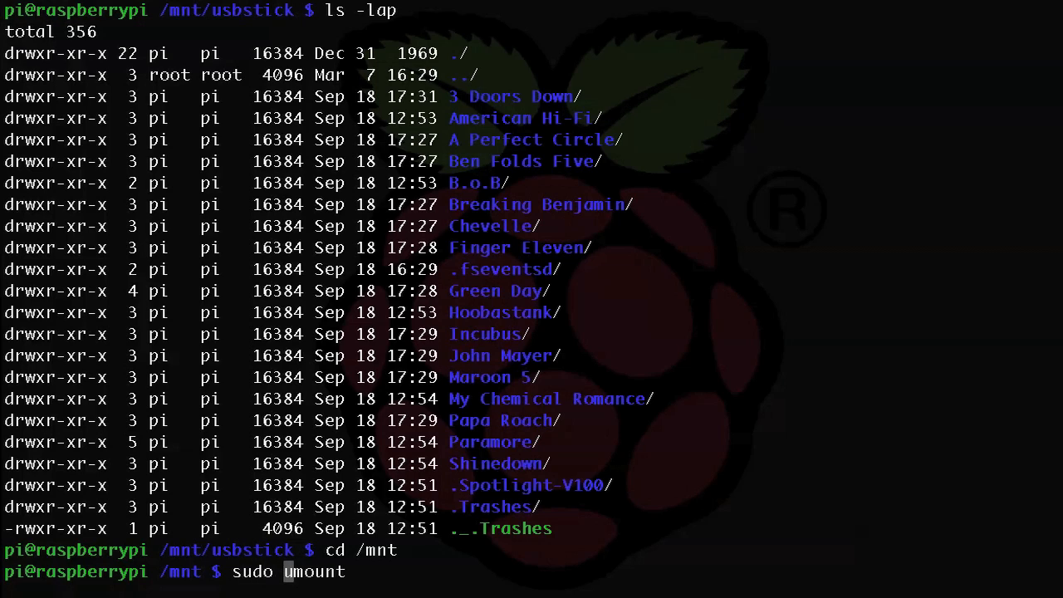
type("/")
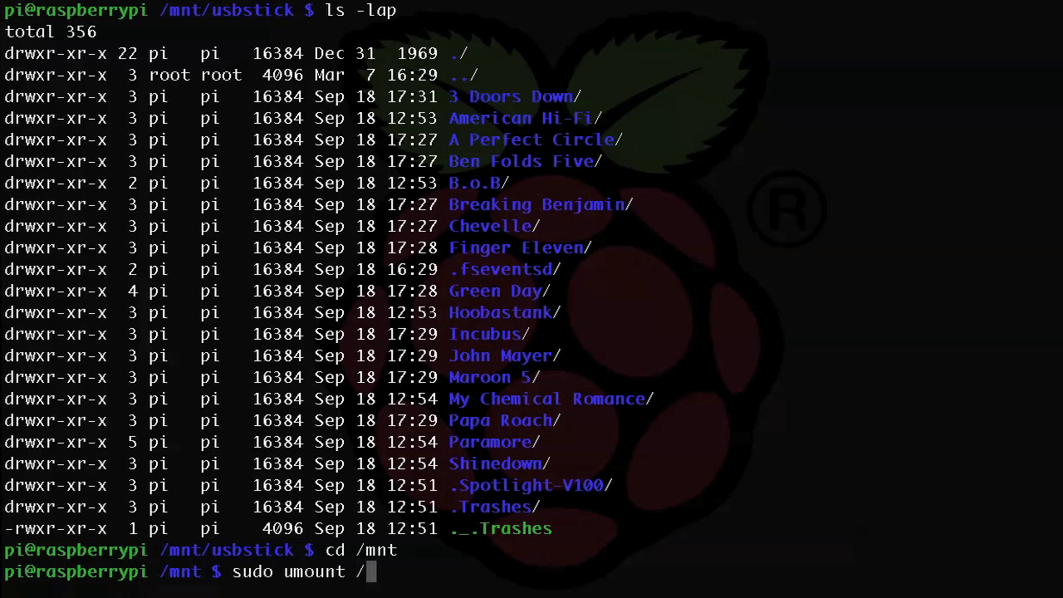
type("mnt")
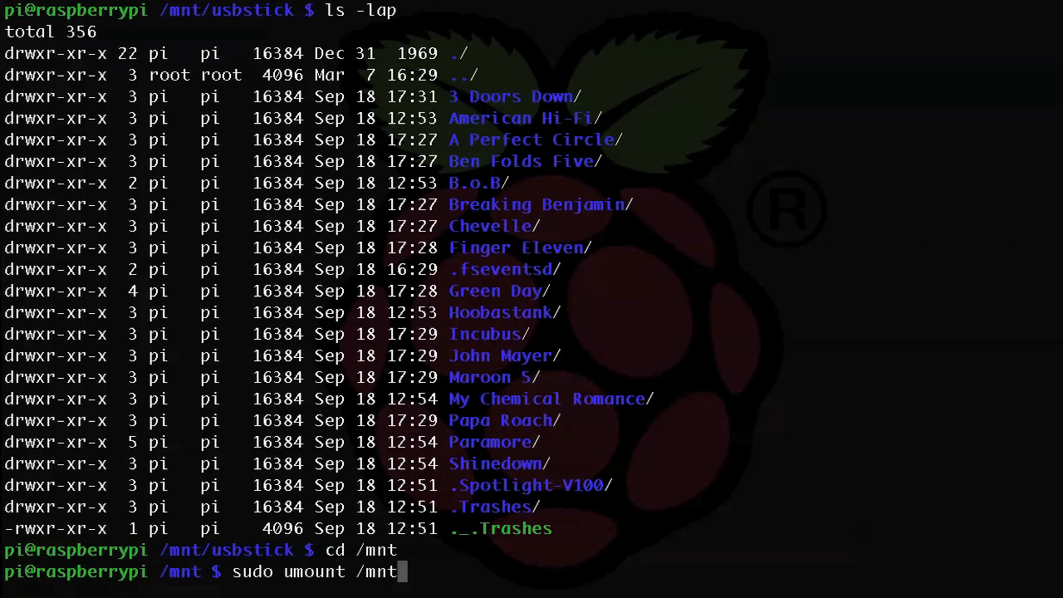
type("/usbstick")
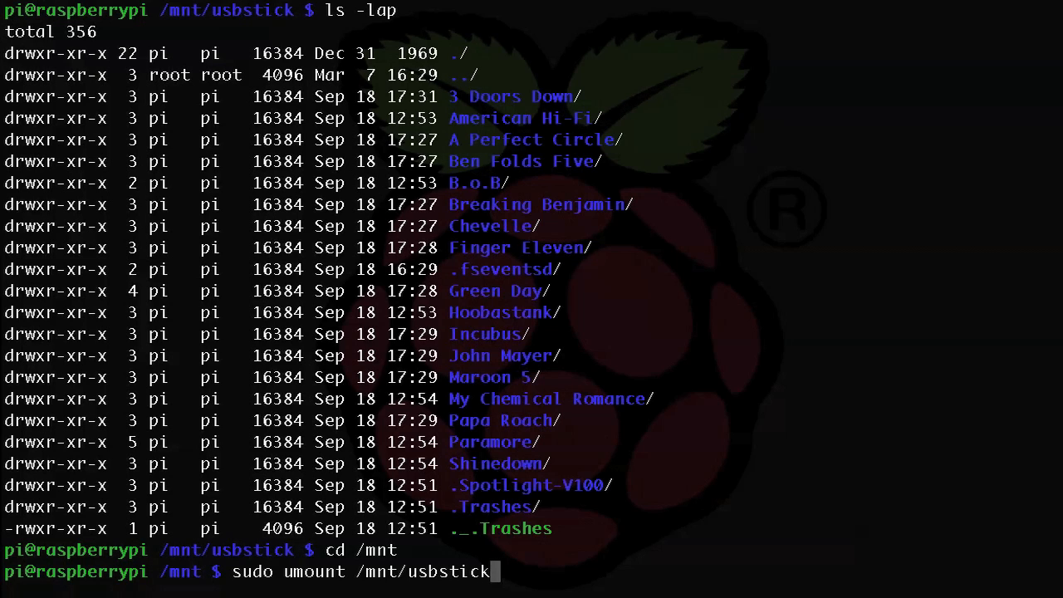
key("Return")
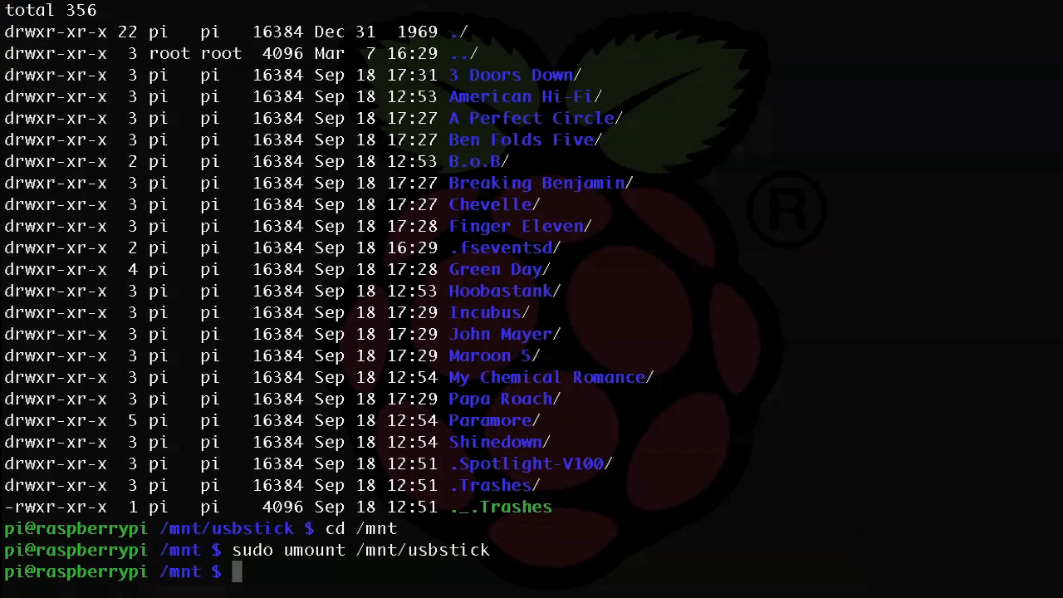
Step: Show 'sudo umount /dev/sda1' as the alternative form, then discard it unrun
type("sudo umount /mnt/usbst")
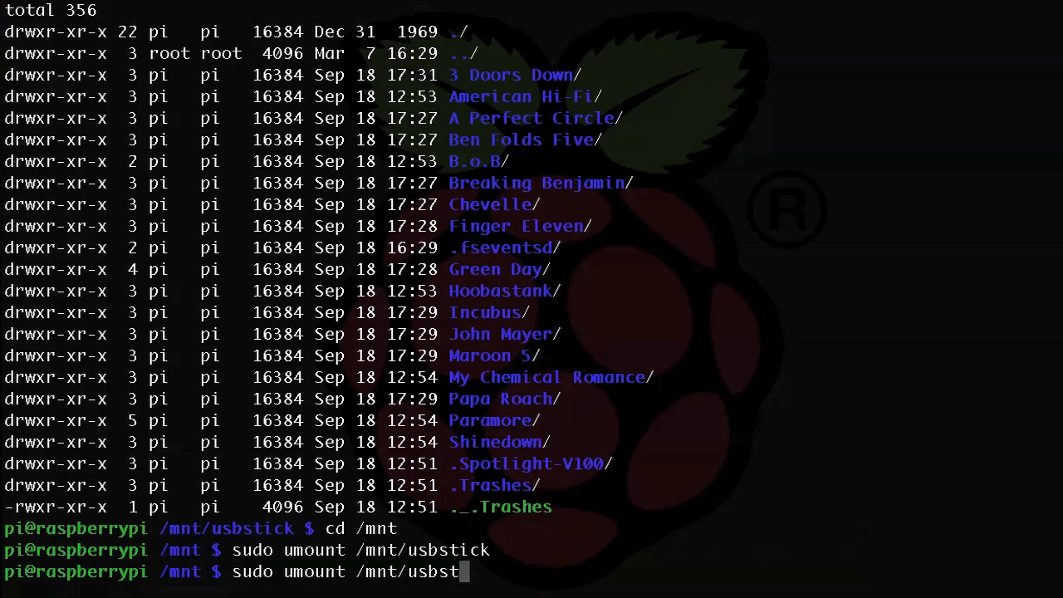
type("/dev/")
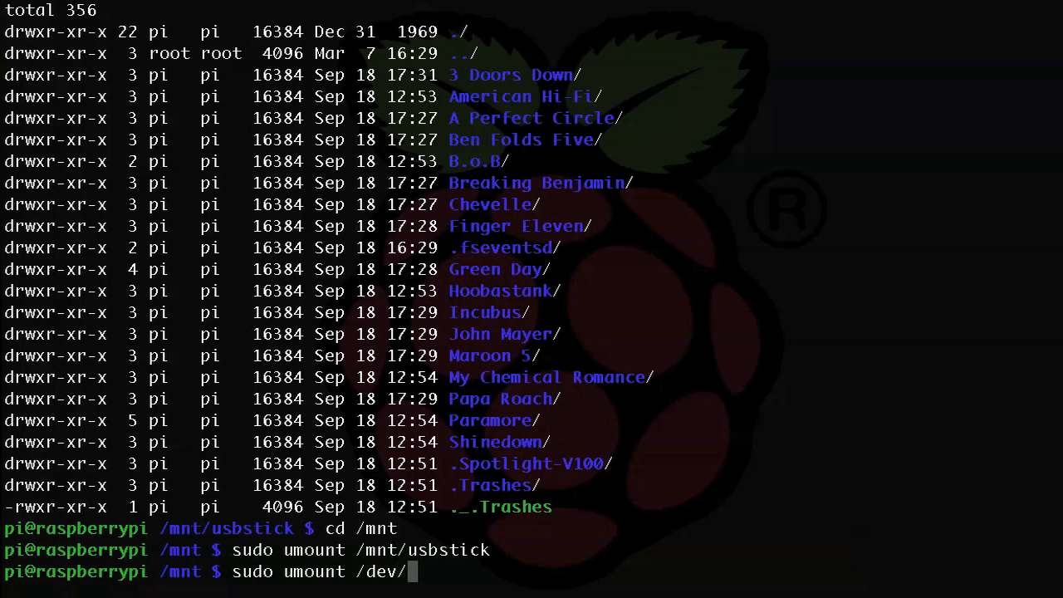
type("sda1")
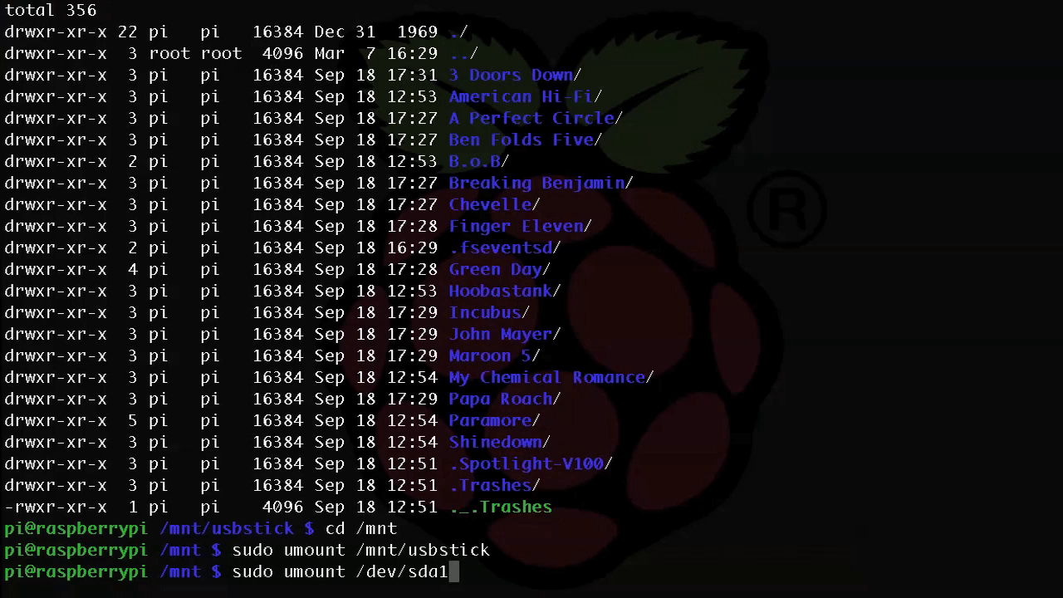
key("Return")
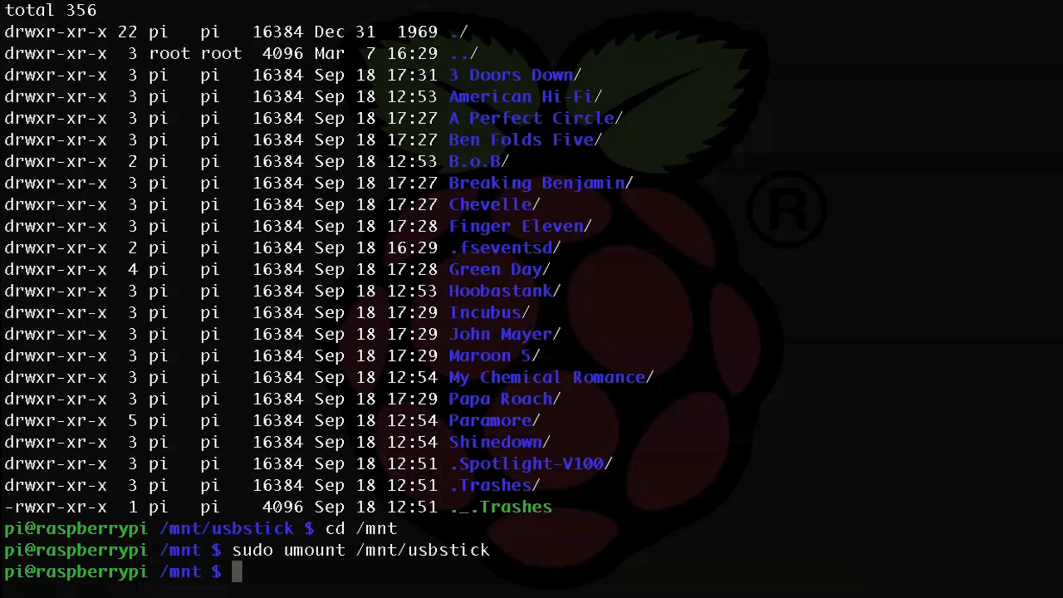
type("-t nft")
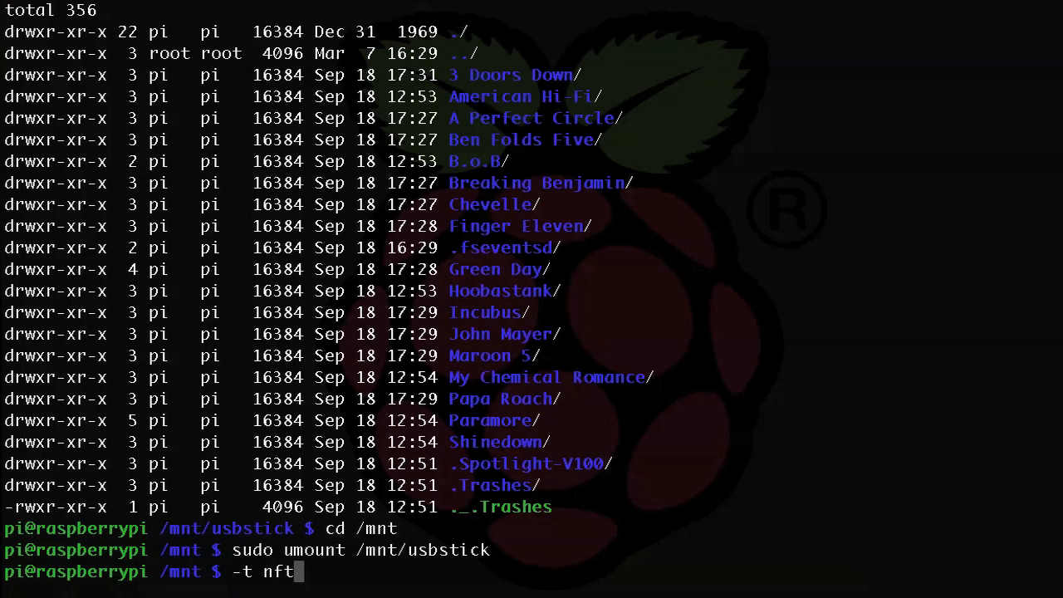
type("s-3g")
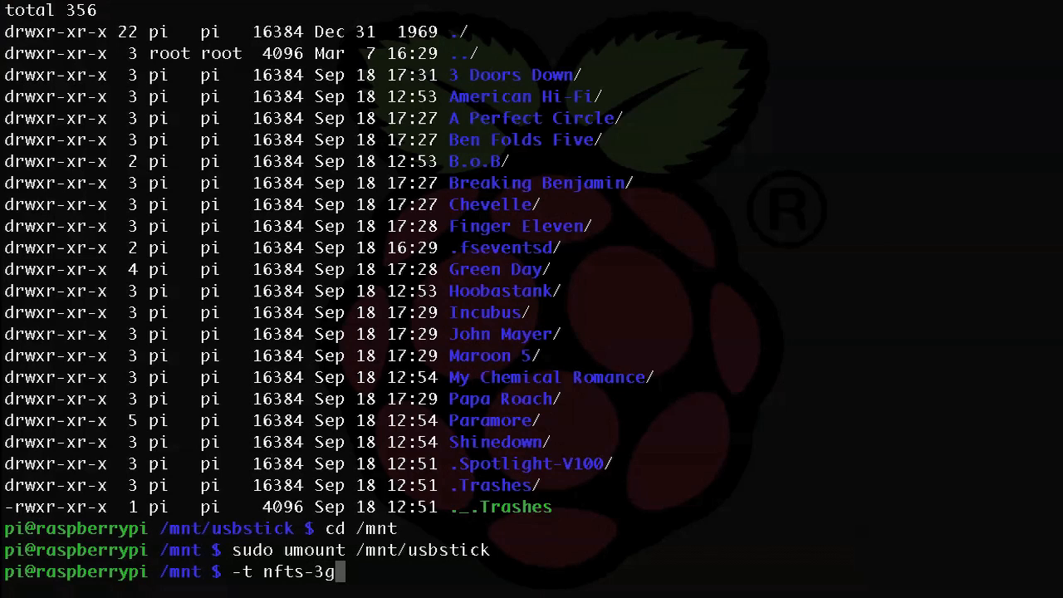
key("BackSpace")
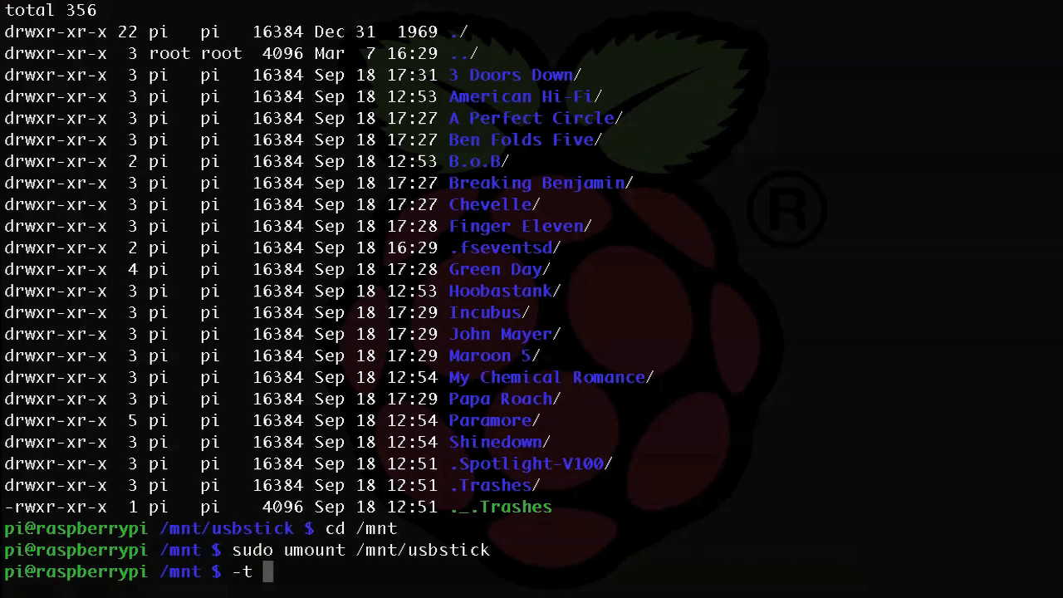
type("hfsplus")
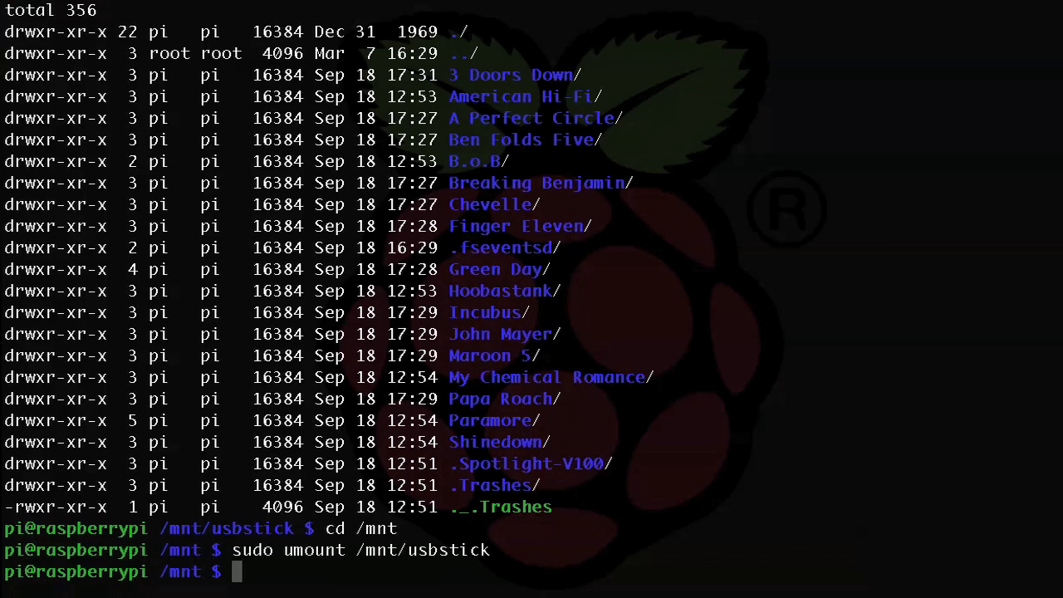
type("sudo")
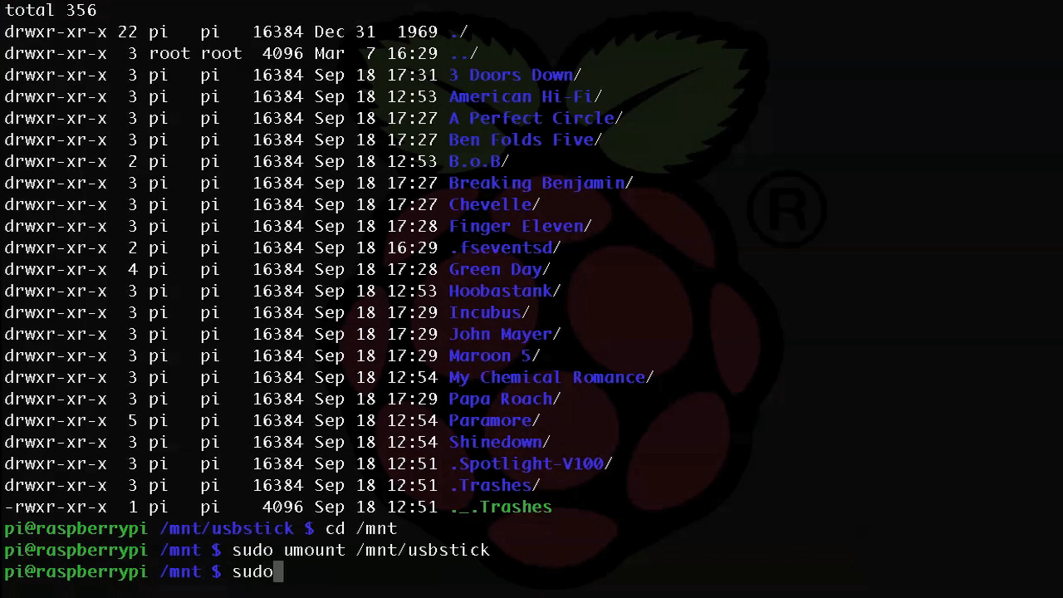
type("apt-ge")
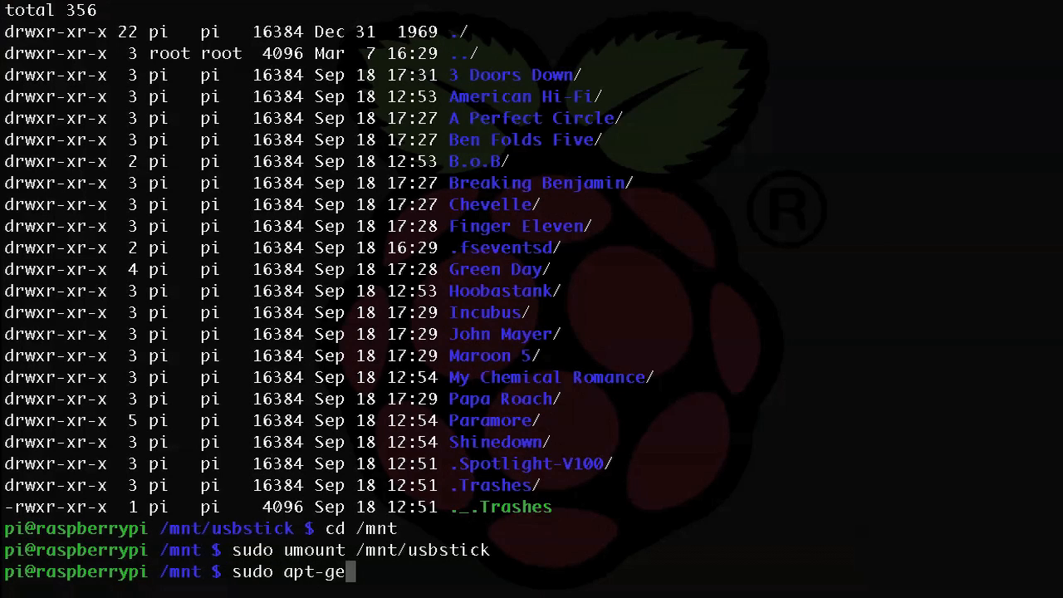
type("t install")
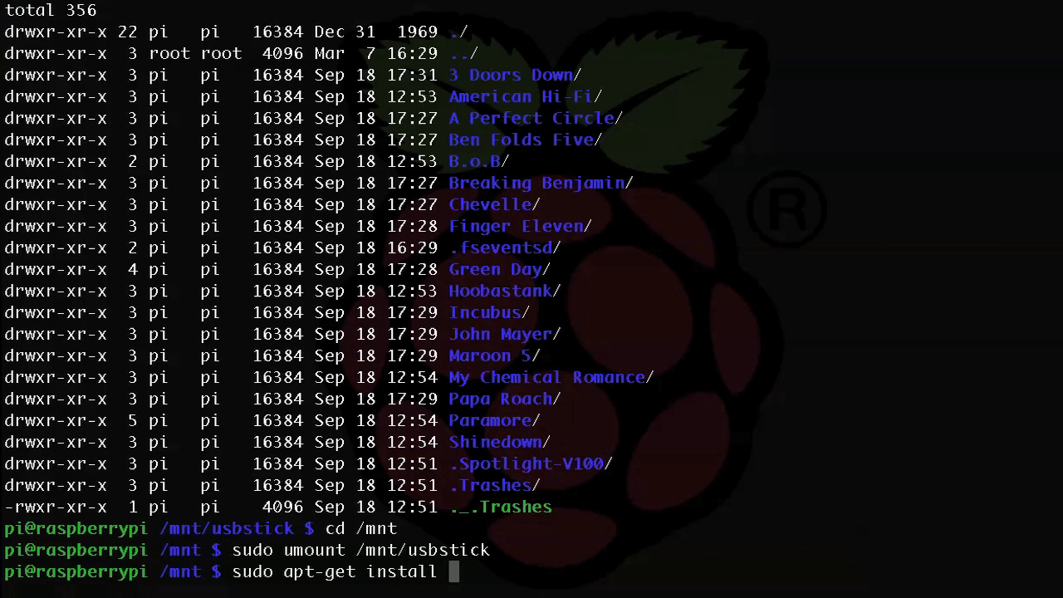
type("hfsplus")
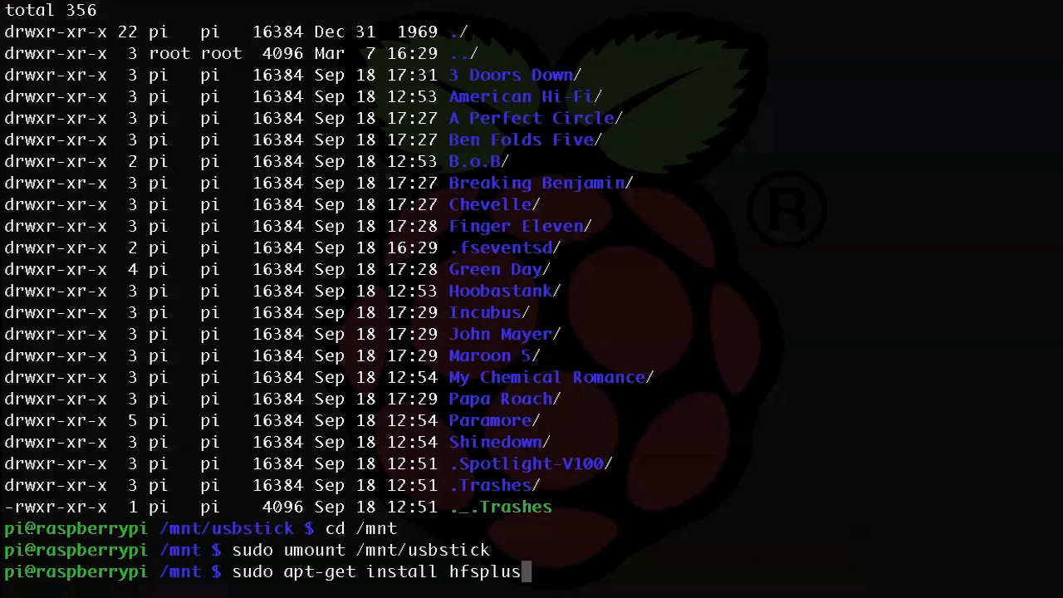
type("hfsuti")
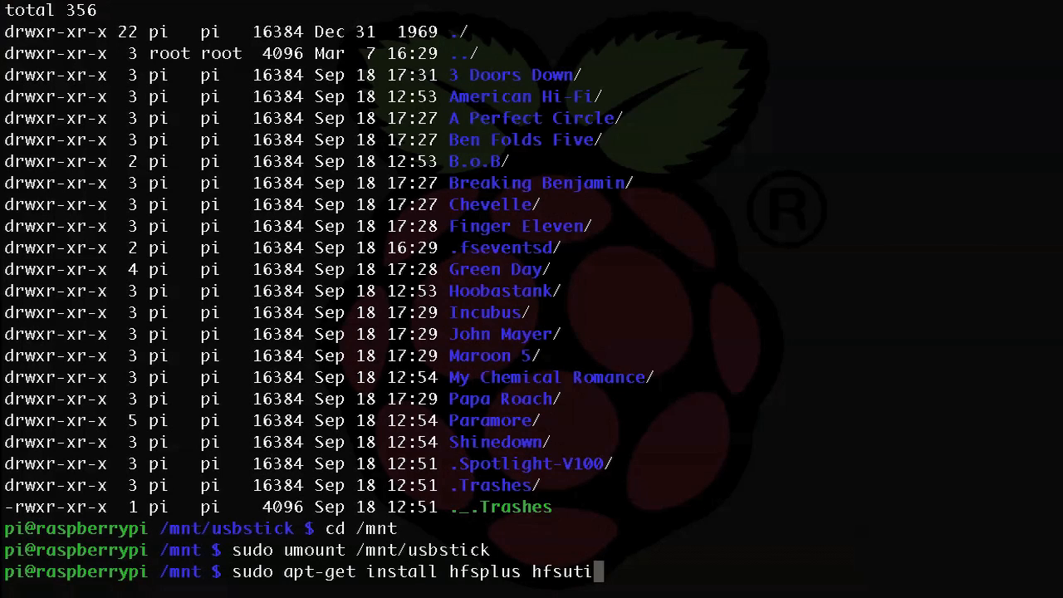
type("ls hfsp")
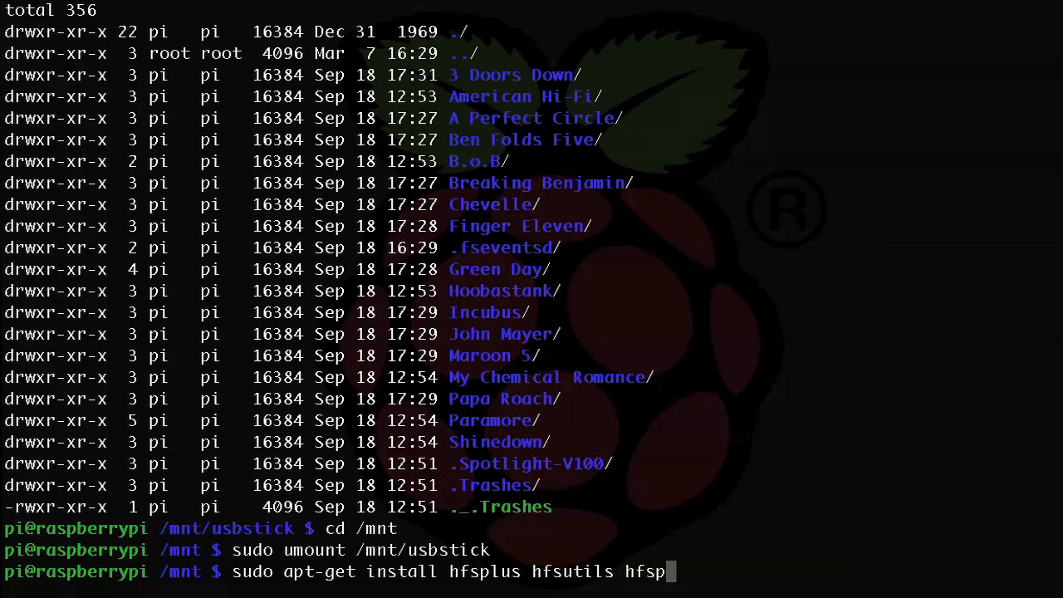
type("rogs")
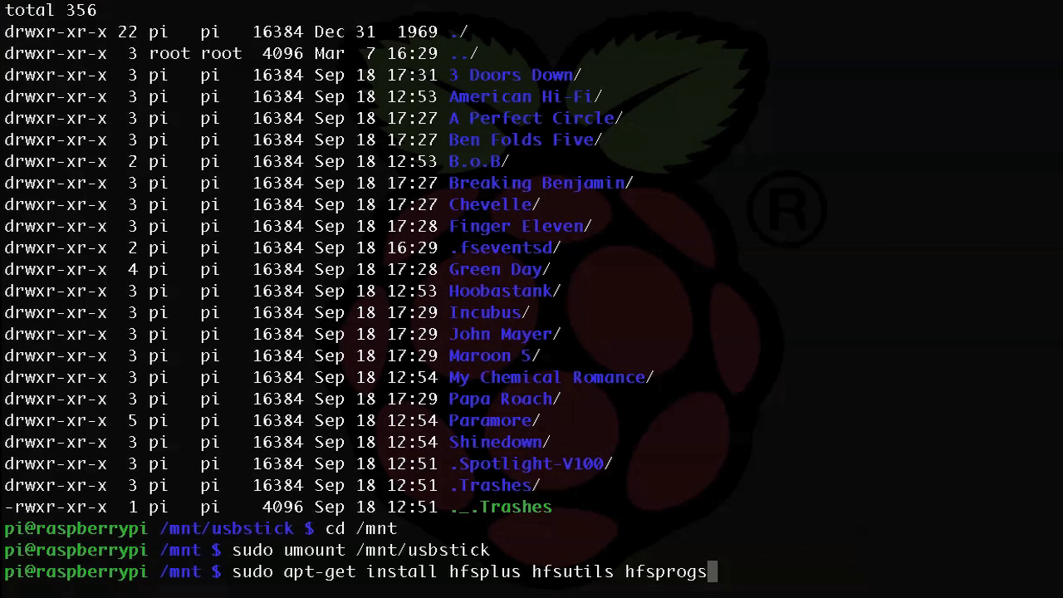
key("BackSpace")
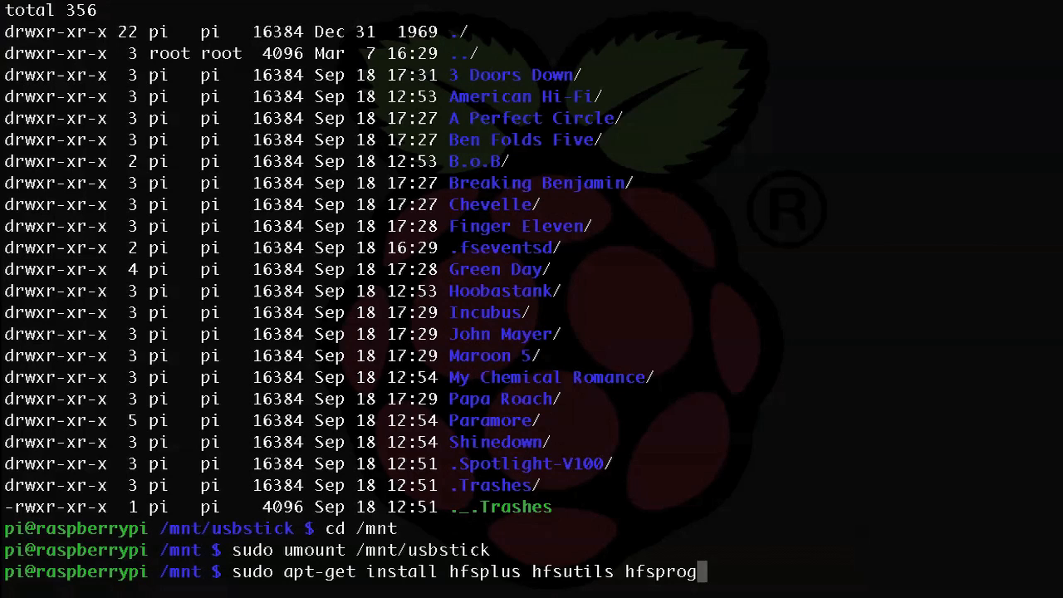
key("BackSpace")
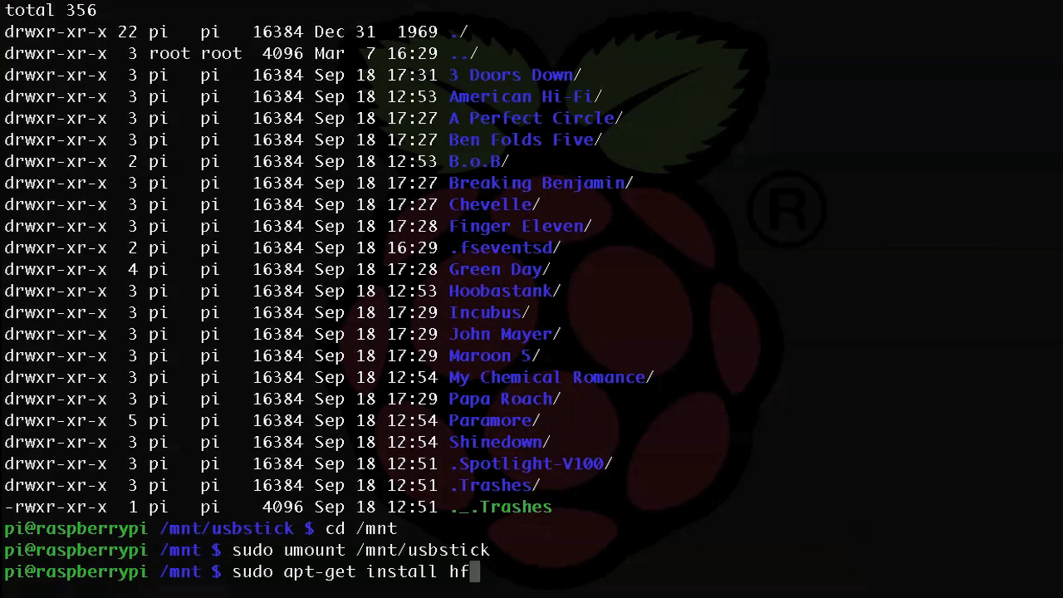
key("ctrl+c")
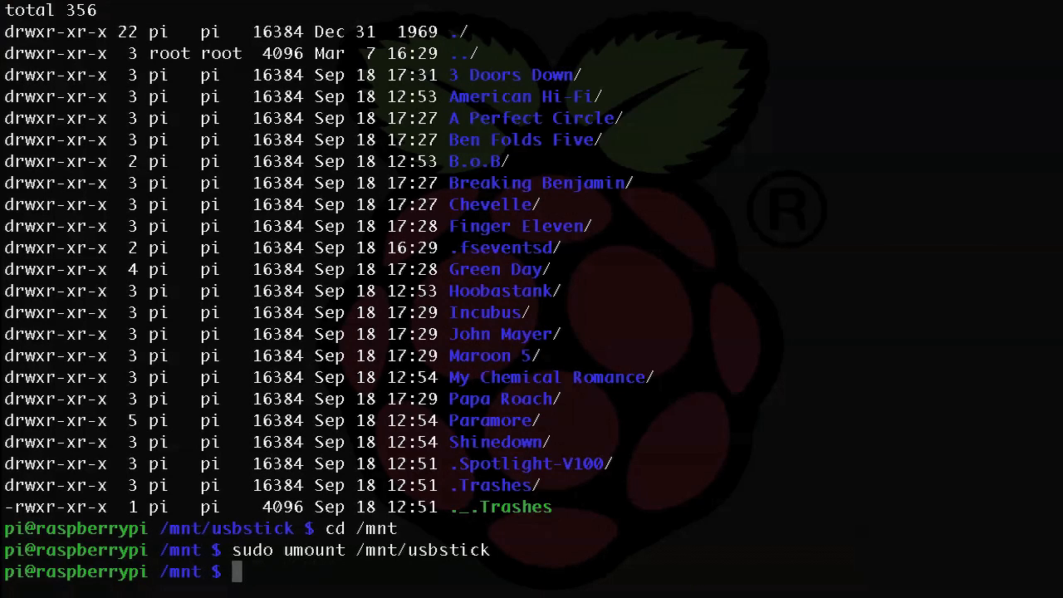